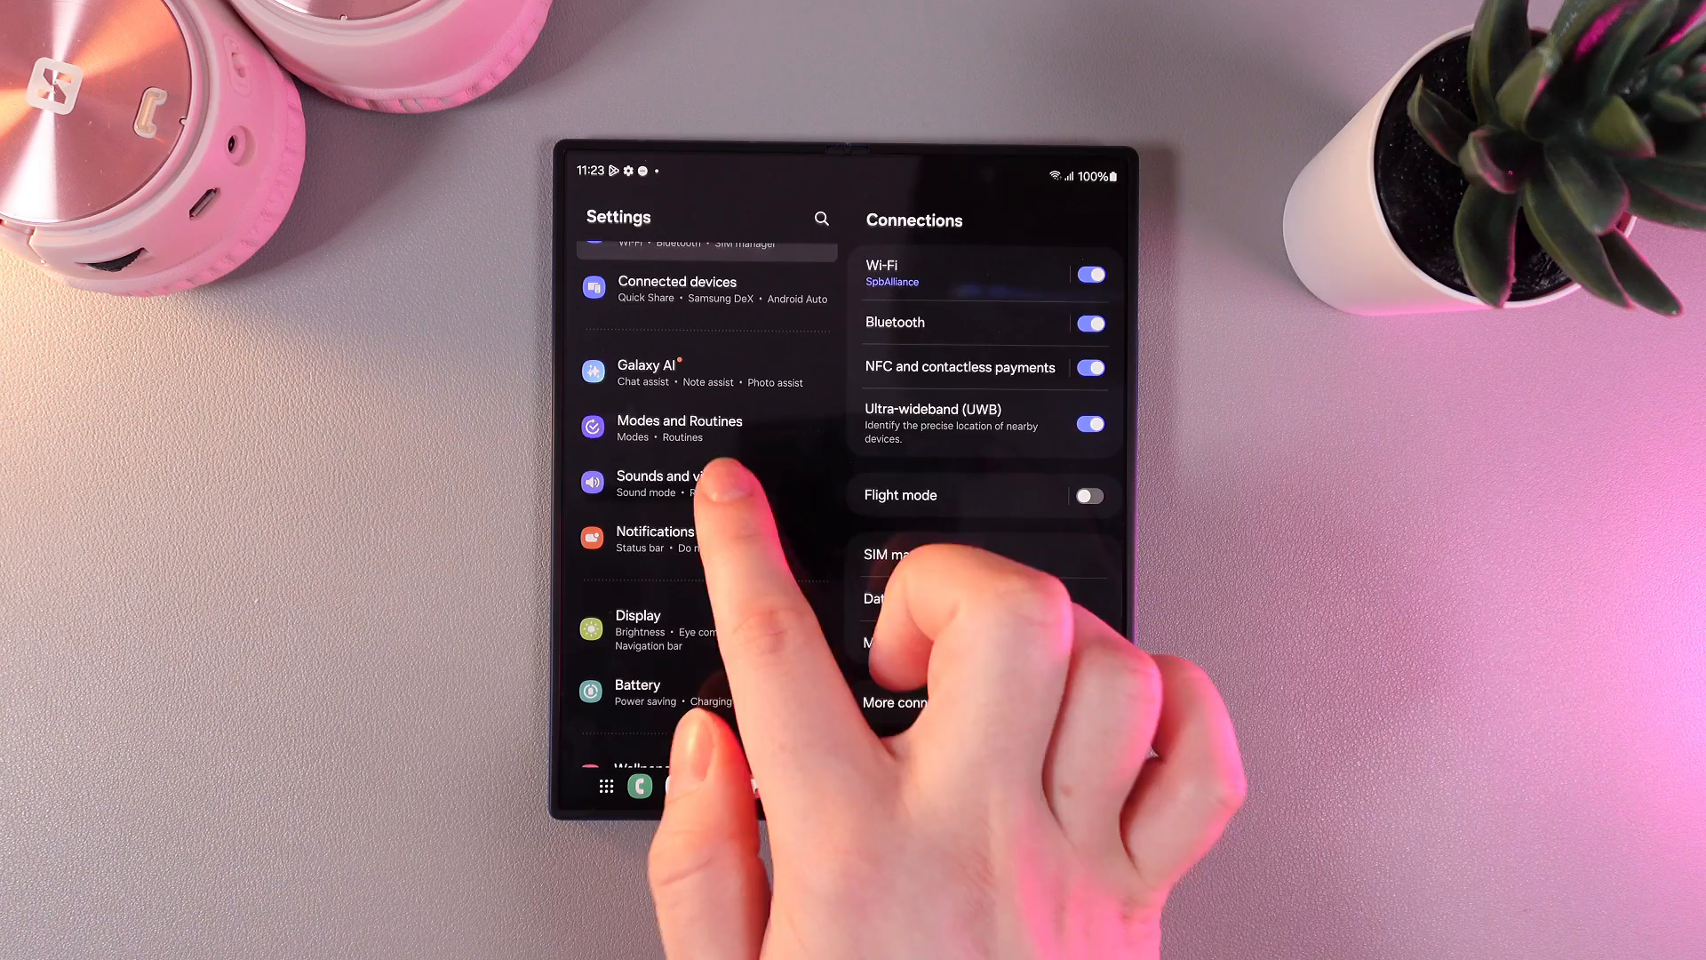
Go to Sounds and vibration, then Sound quality and effects.
click(681, 484)
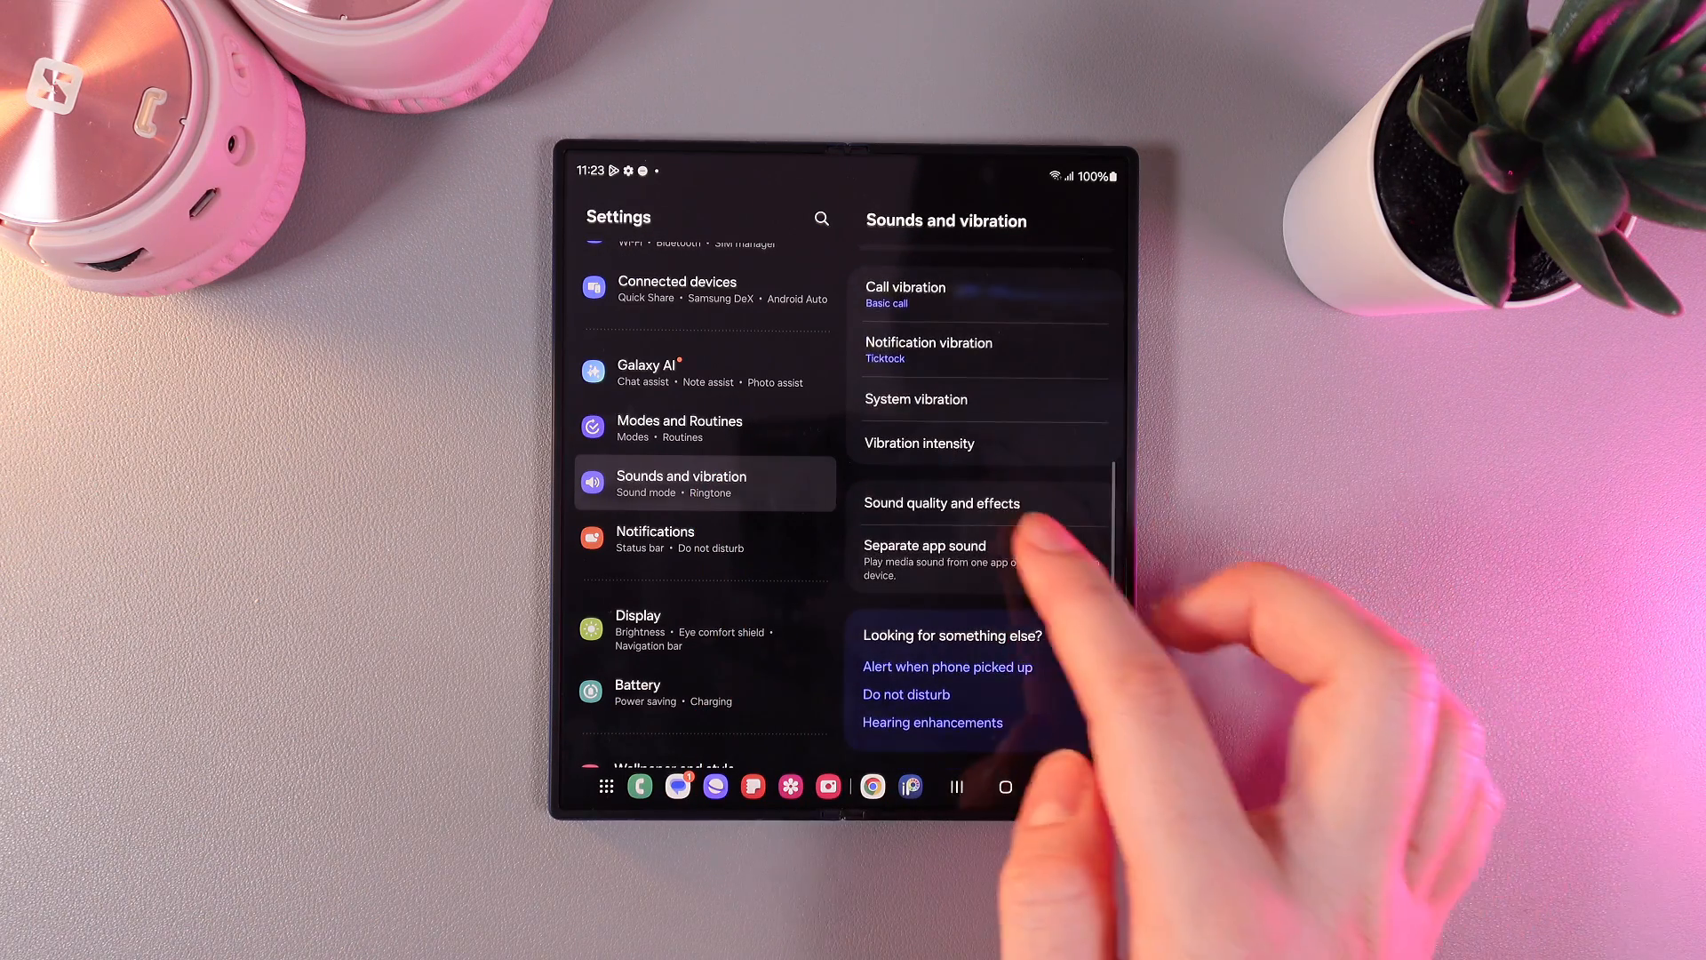
click(942, 503)
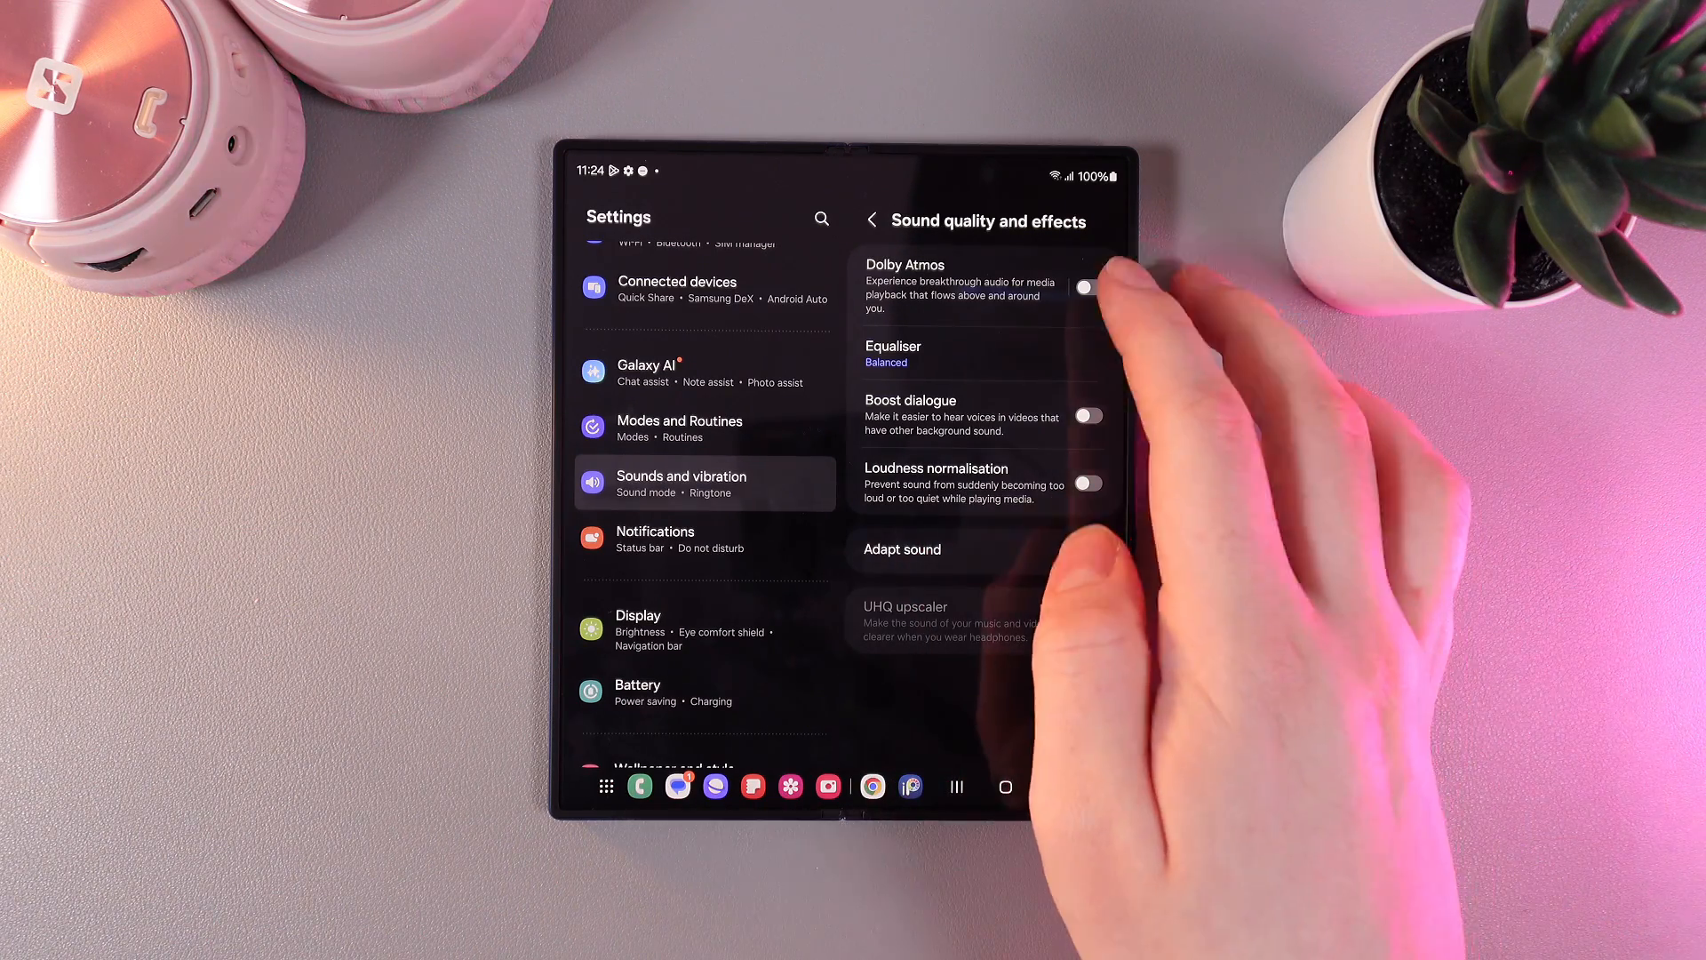
Switch Dolby Atmos on and, after trying Voice, leave its mode on Auto.
click(1088, 288)
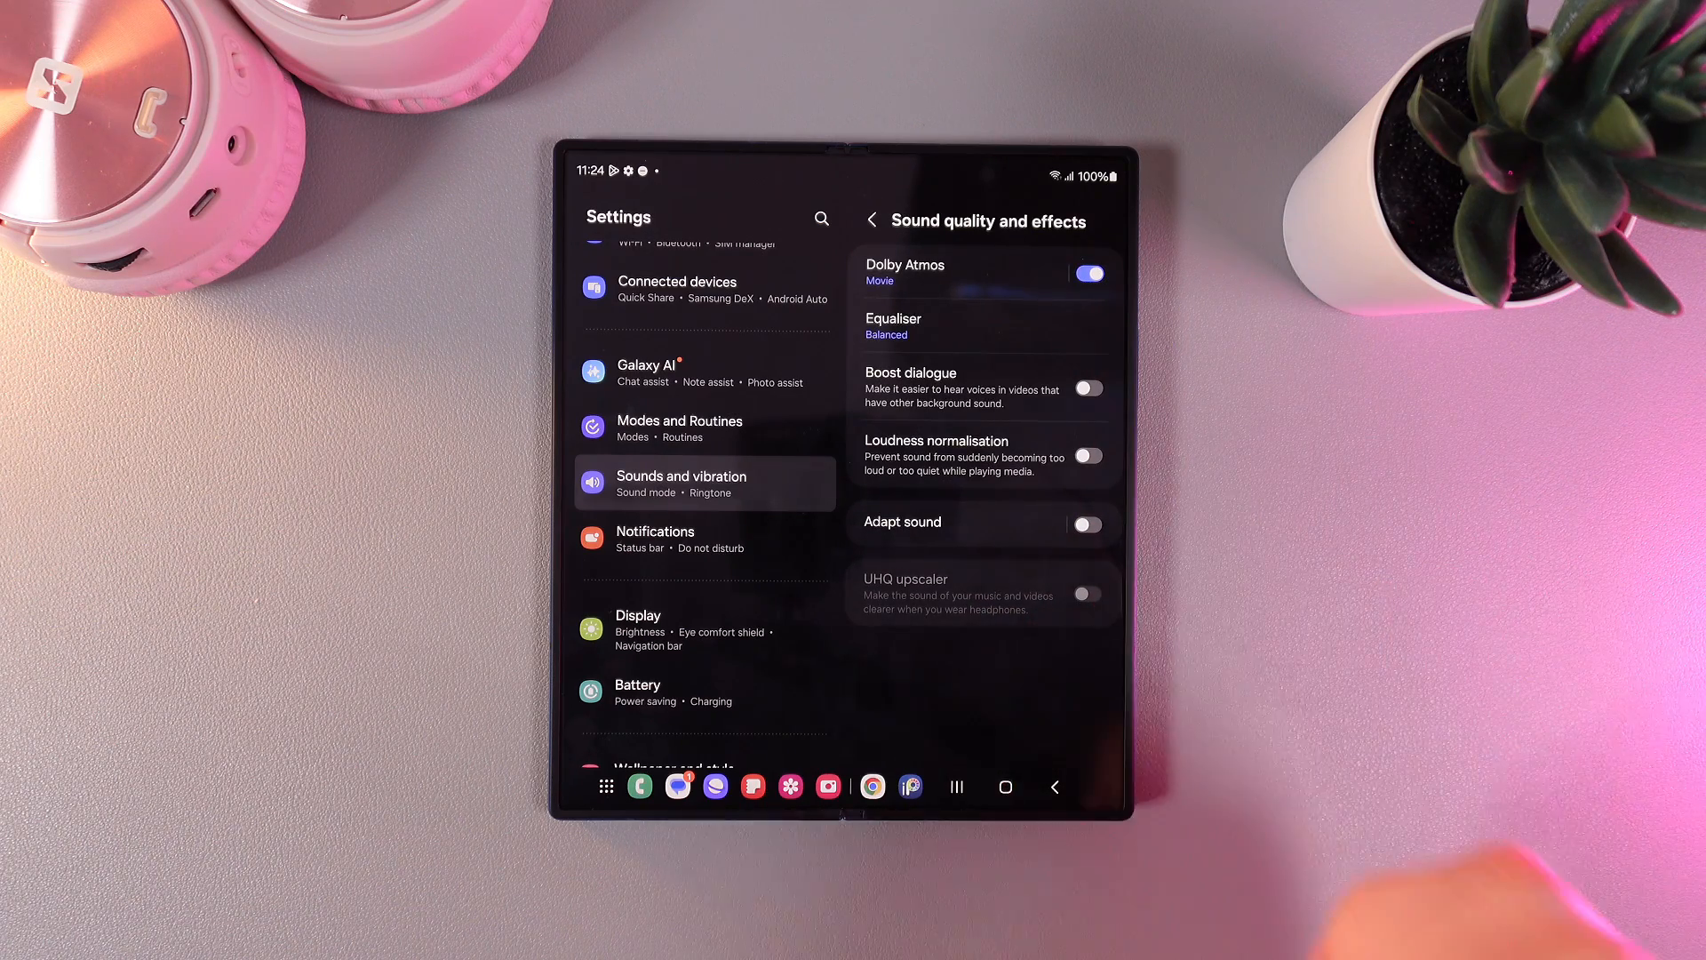
click(903, 265)
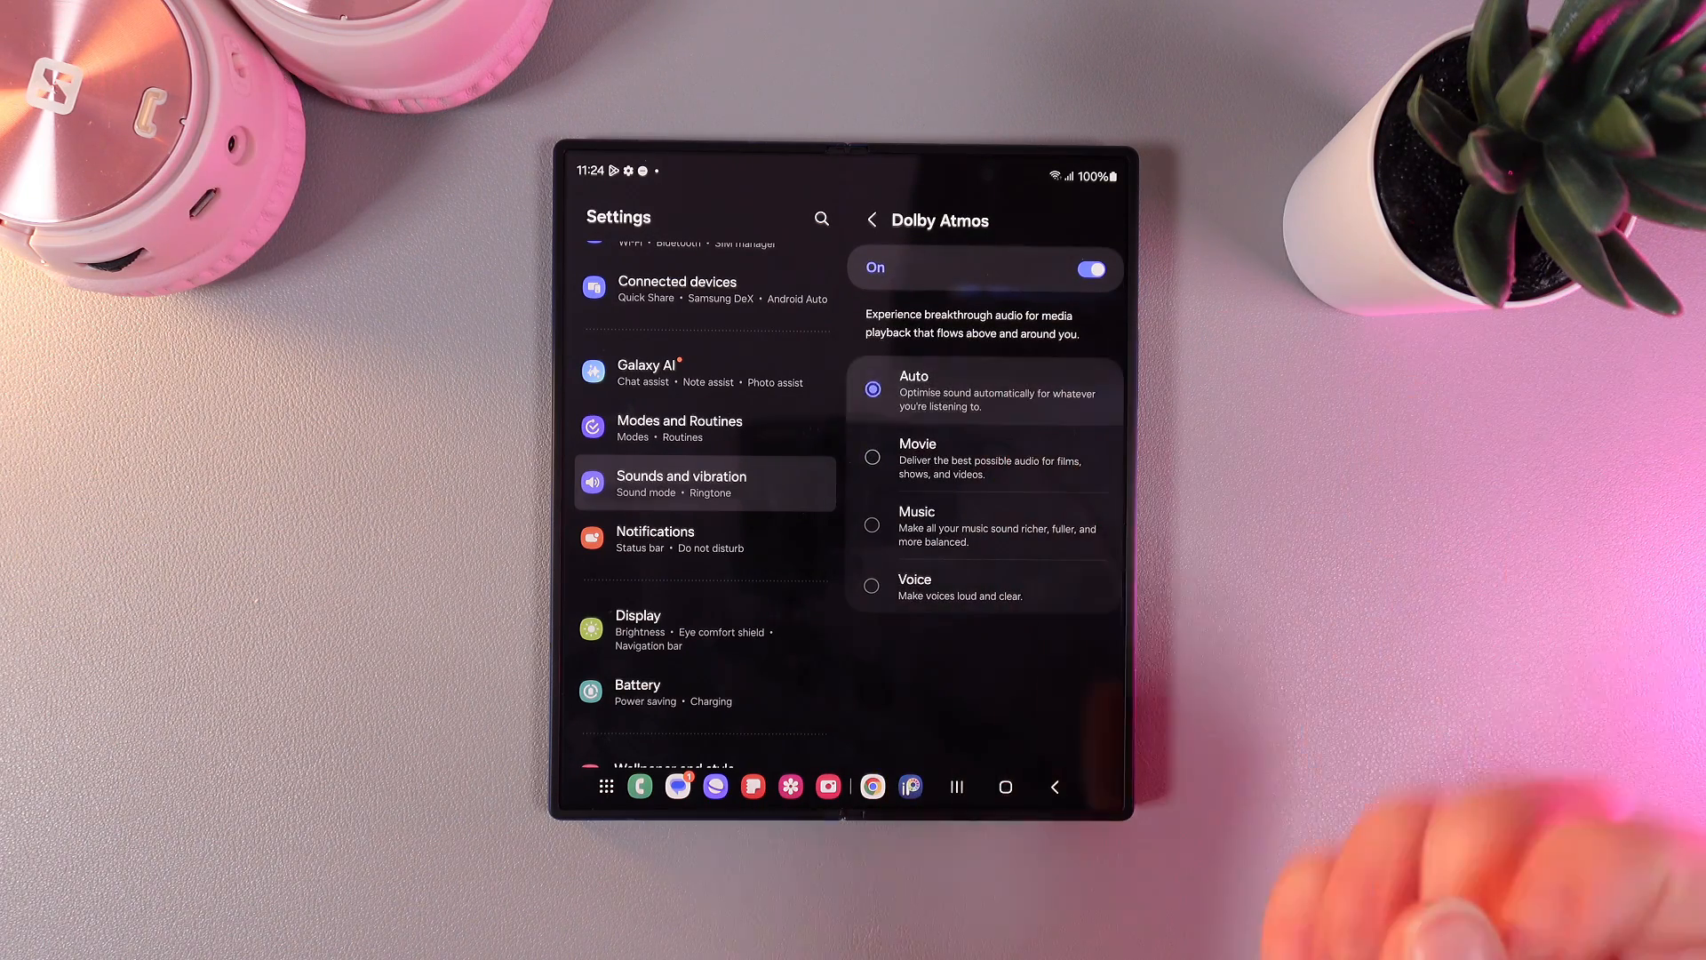
click(871, 221)
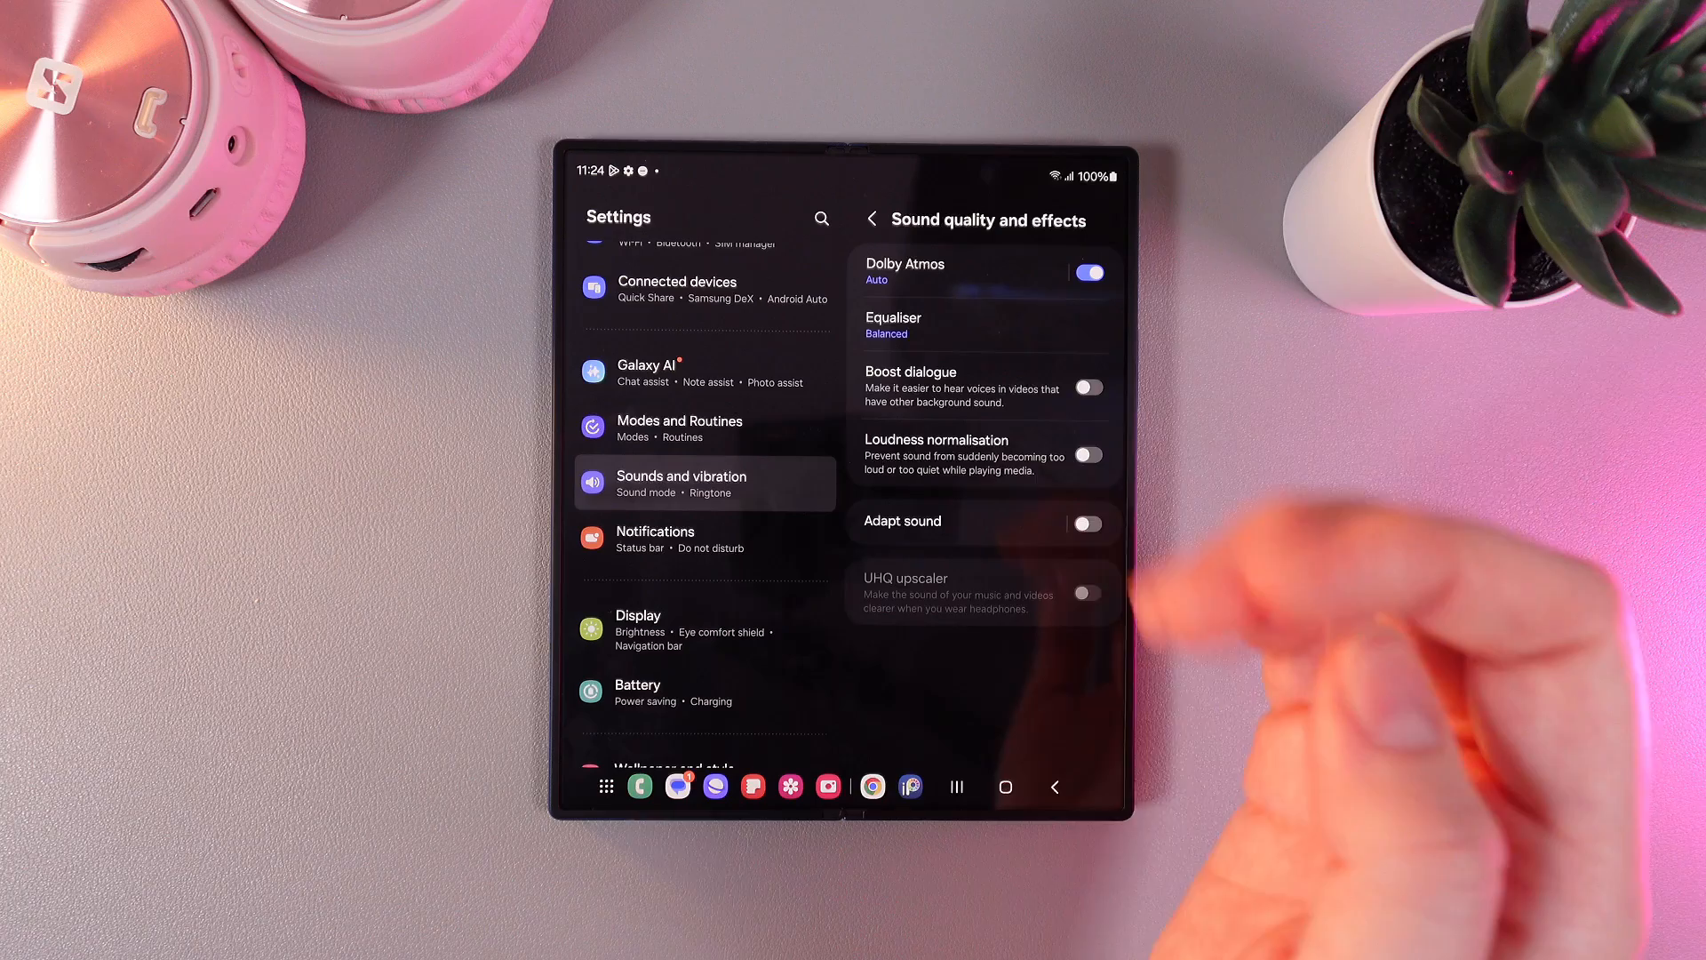
click(905, 270)
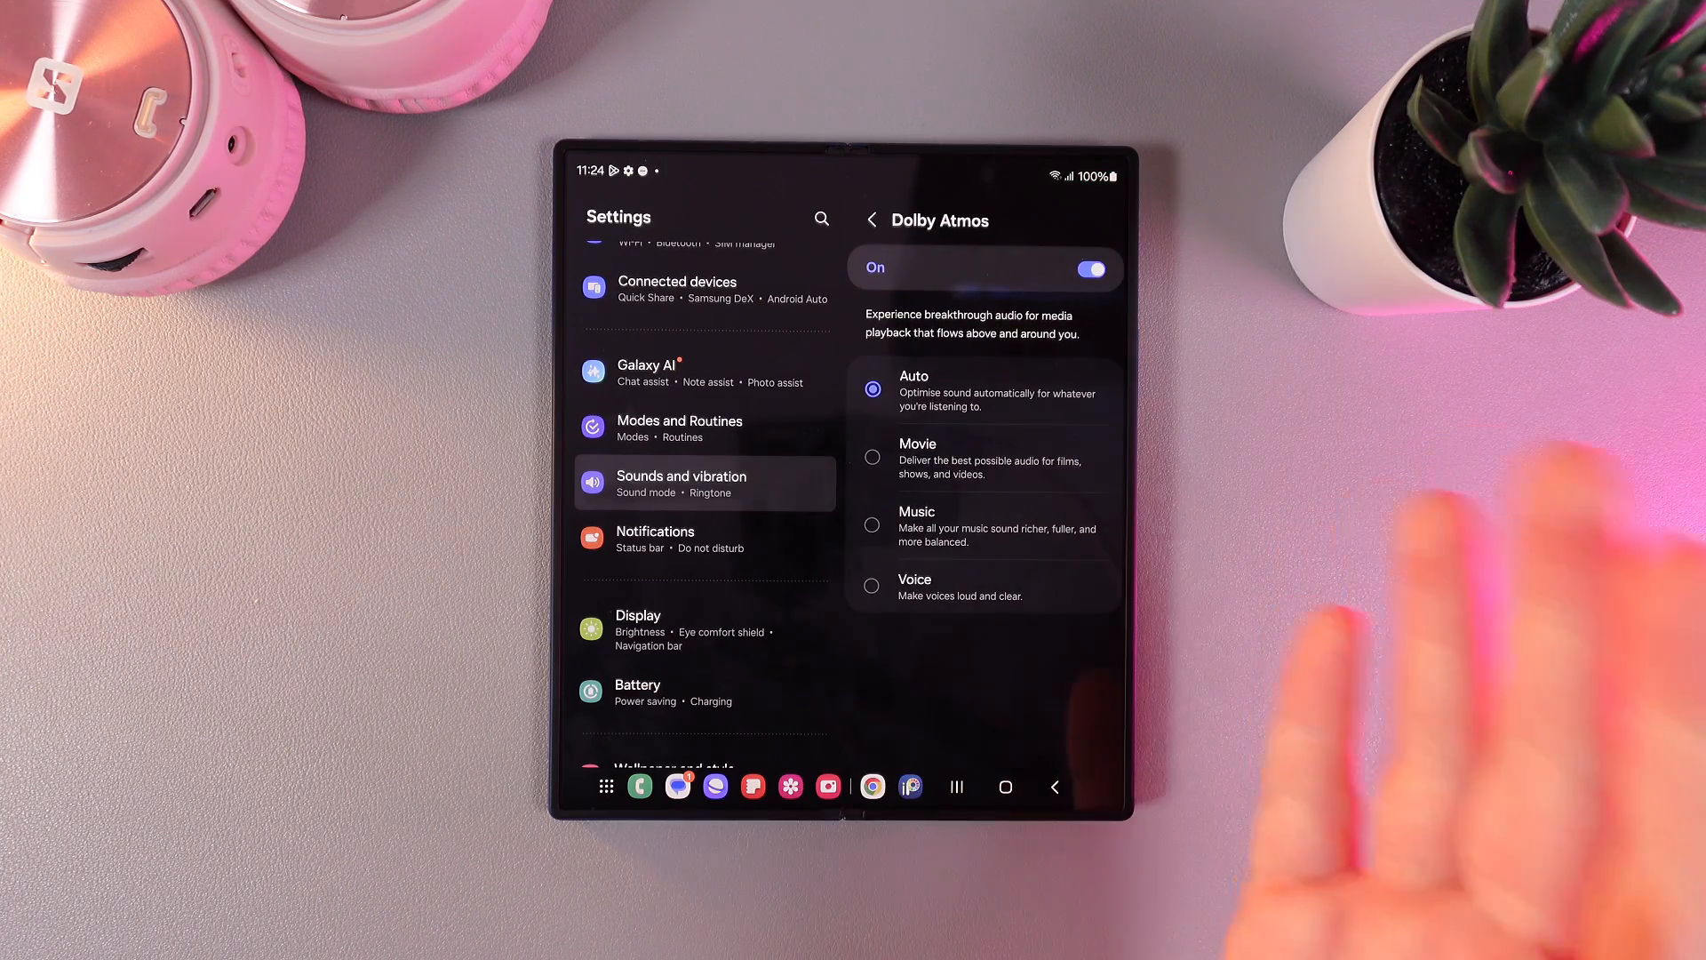
mouse_move(1034, 491)
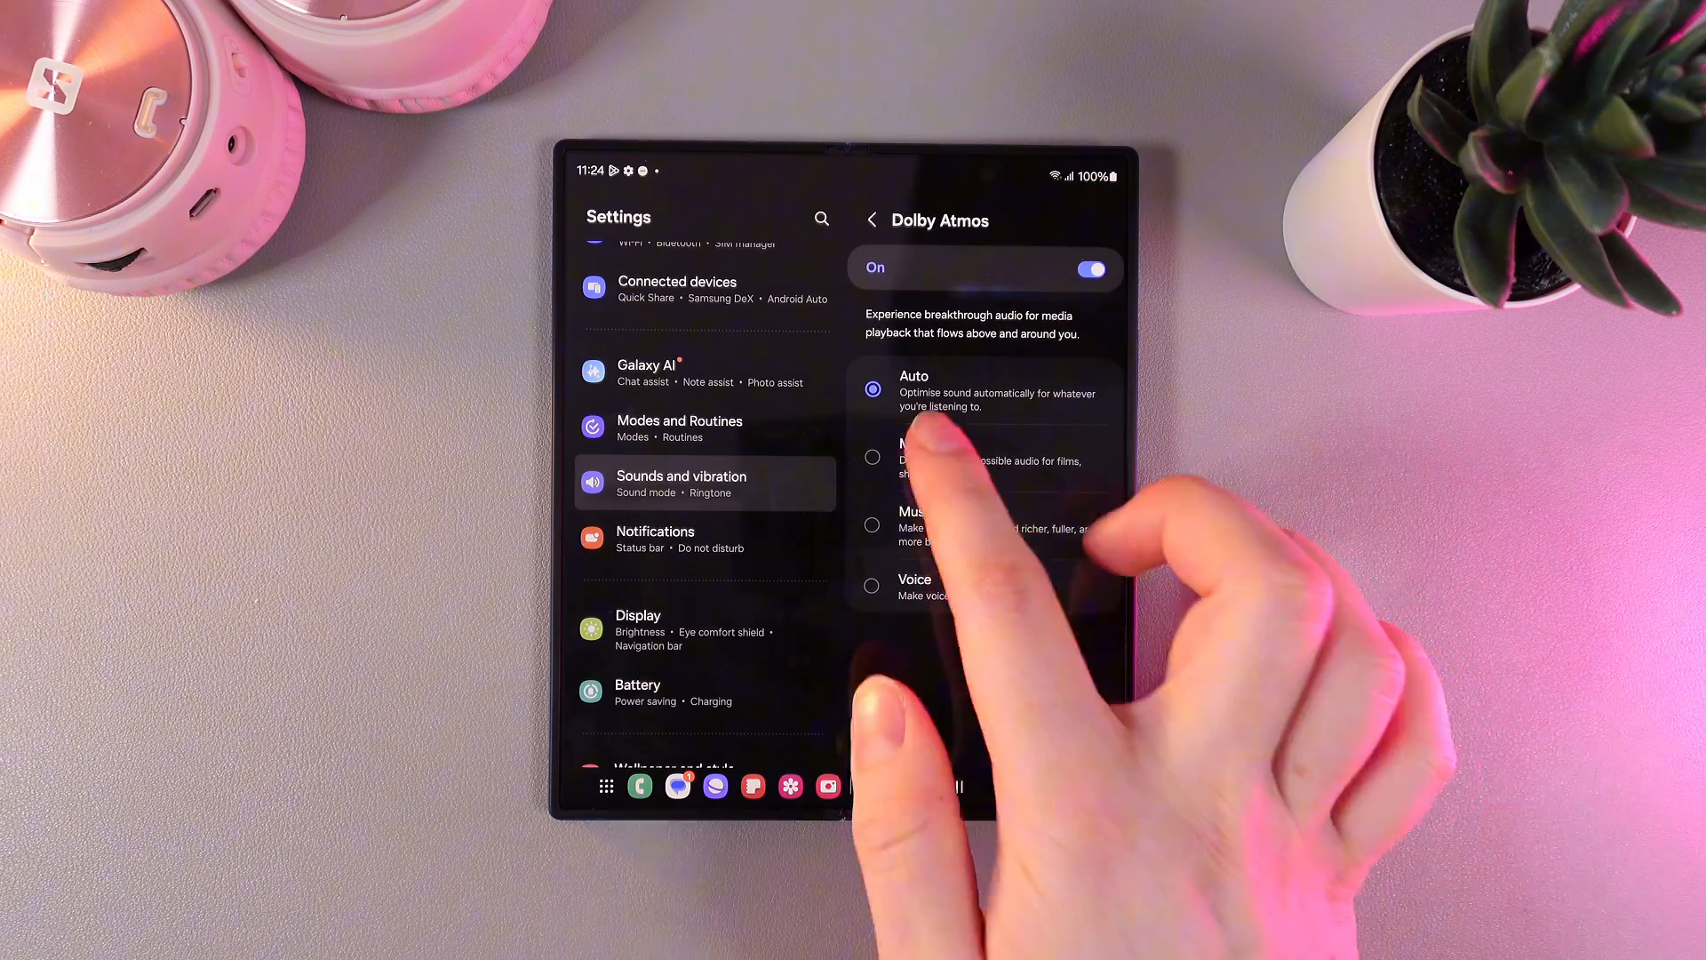
click(872, 585)
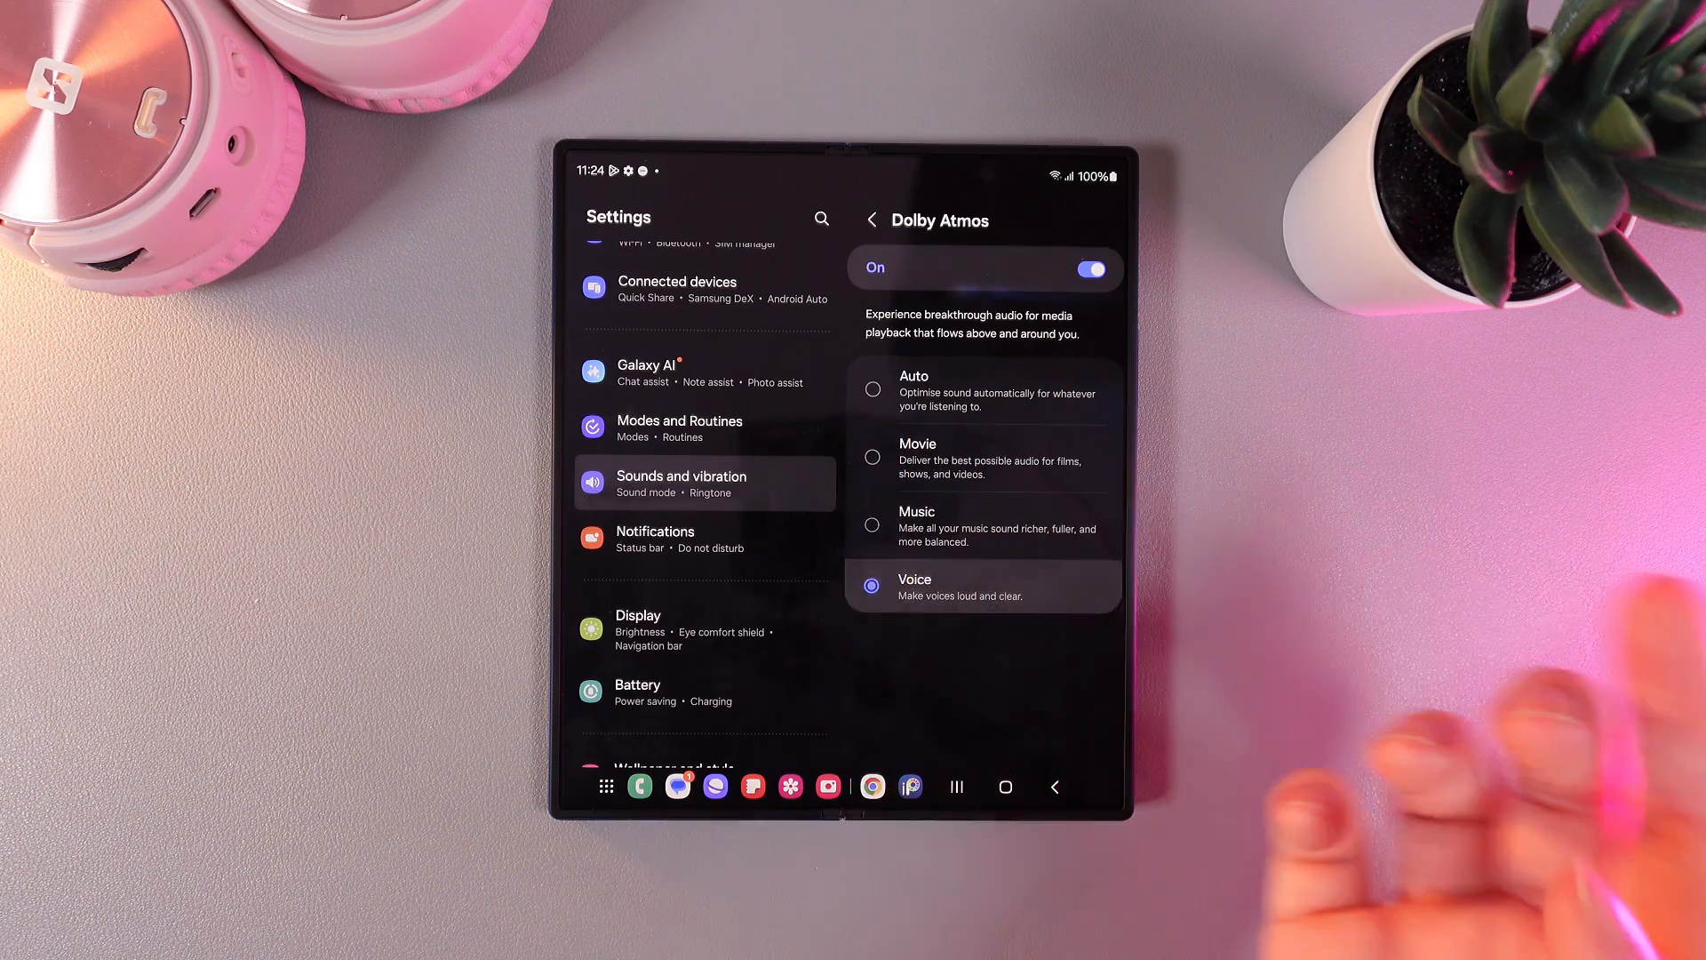
click(873, 389)
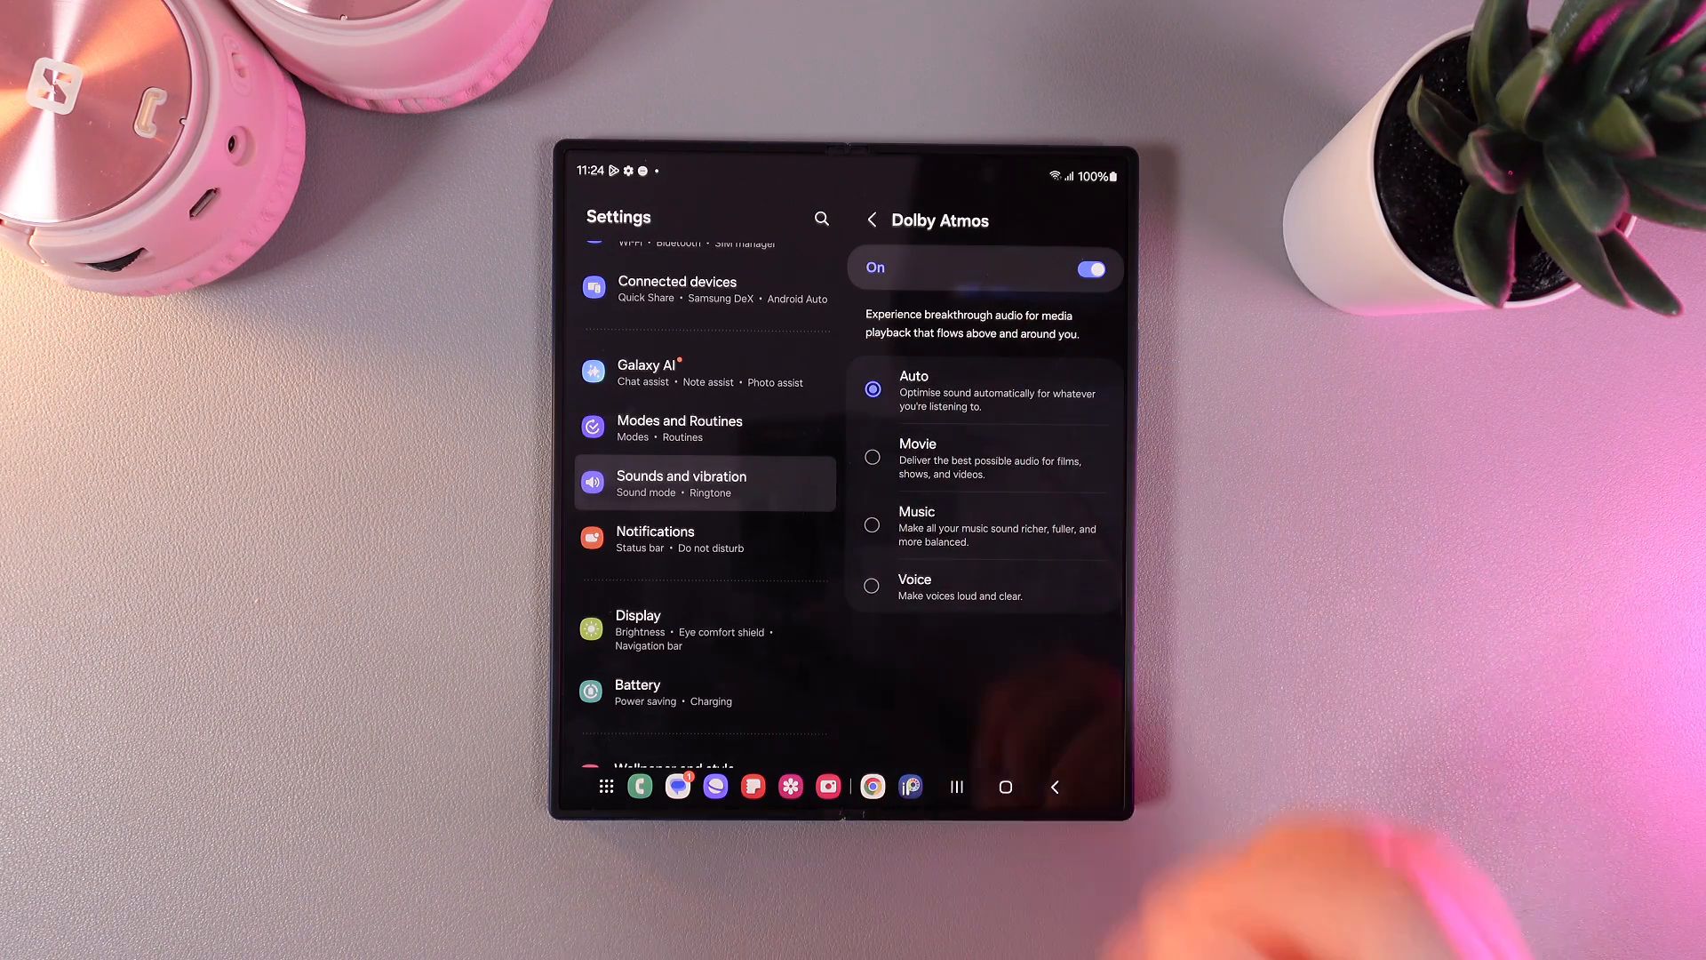
click(874, 220)
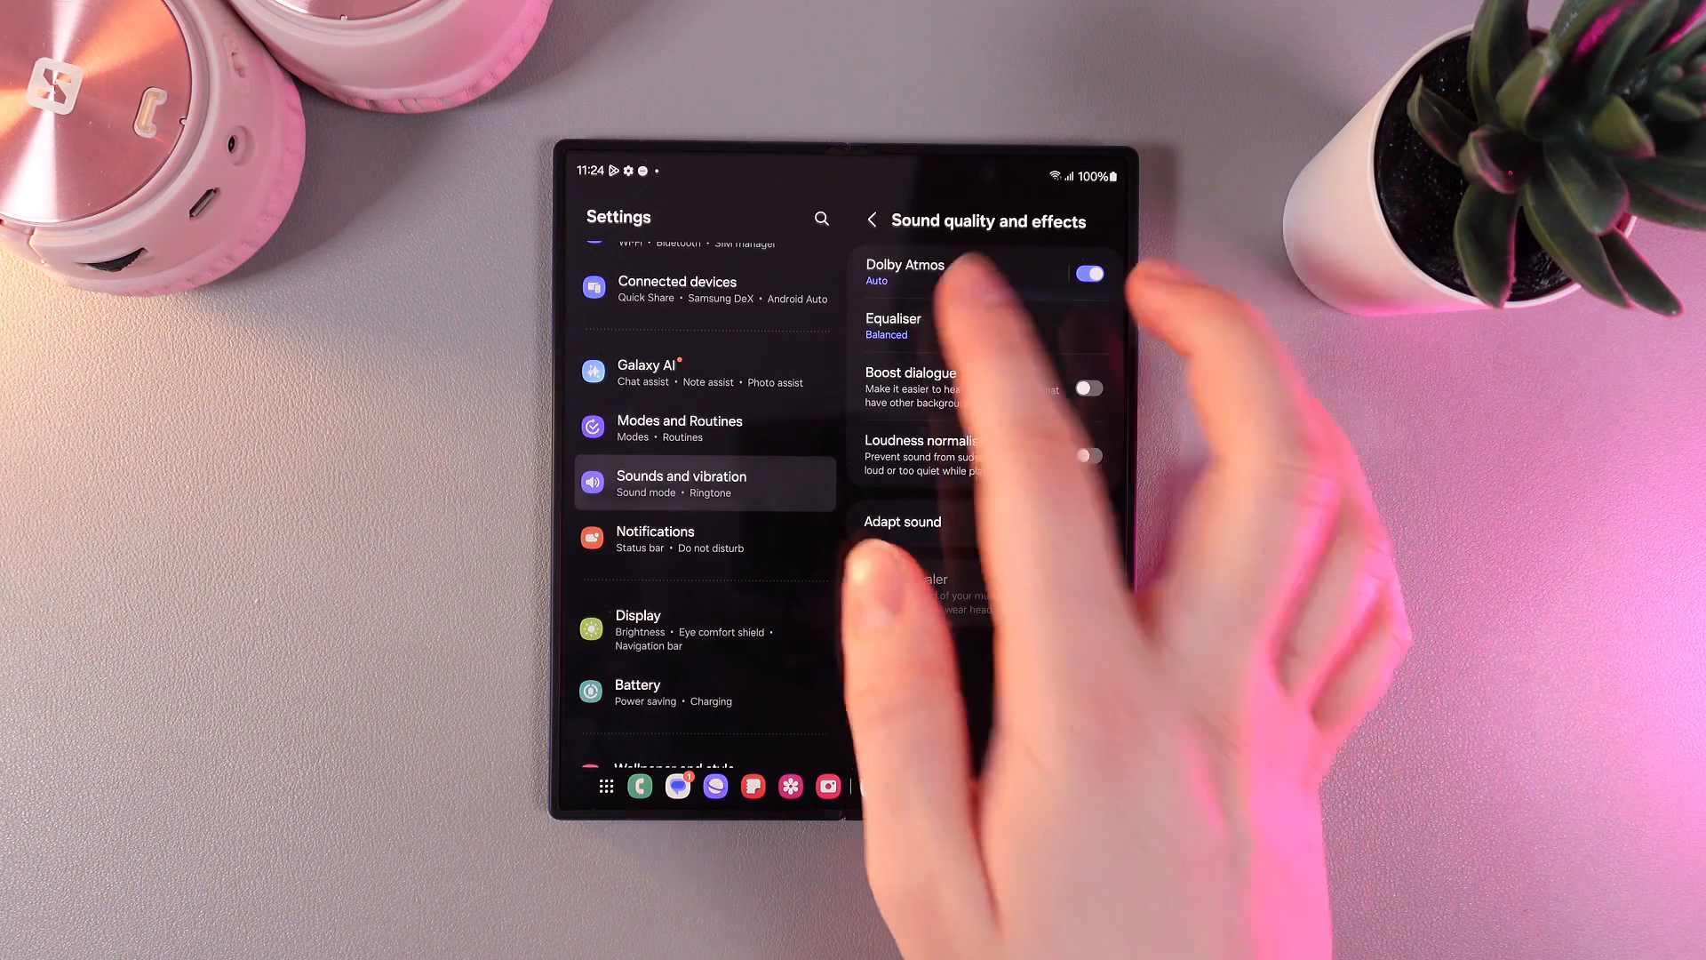
Change the Equaliser preset to Custom after trying Bass boost and Clear.
click(894, 325)
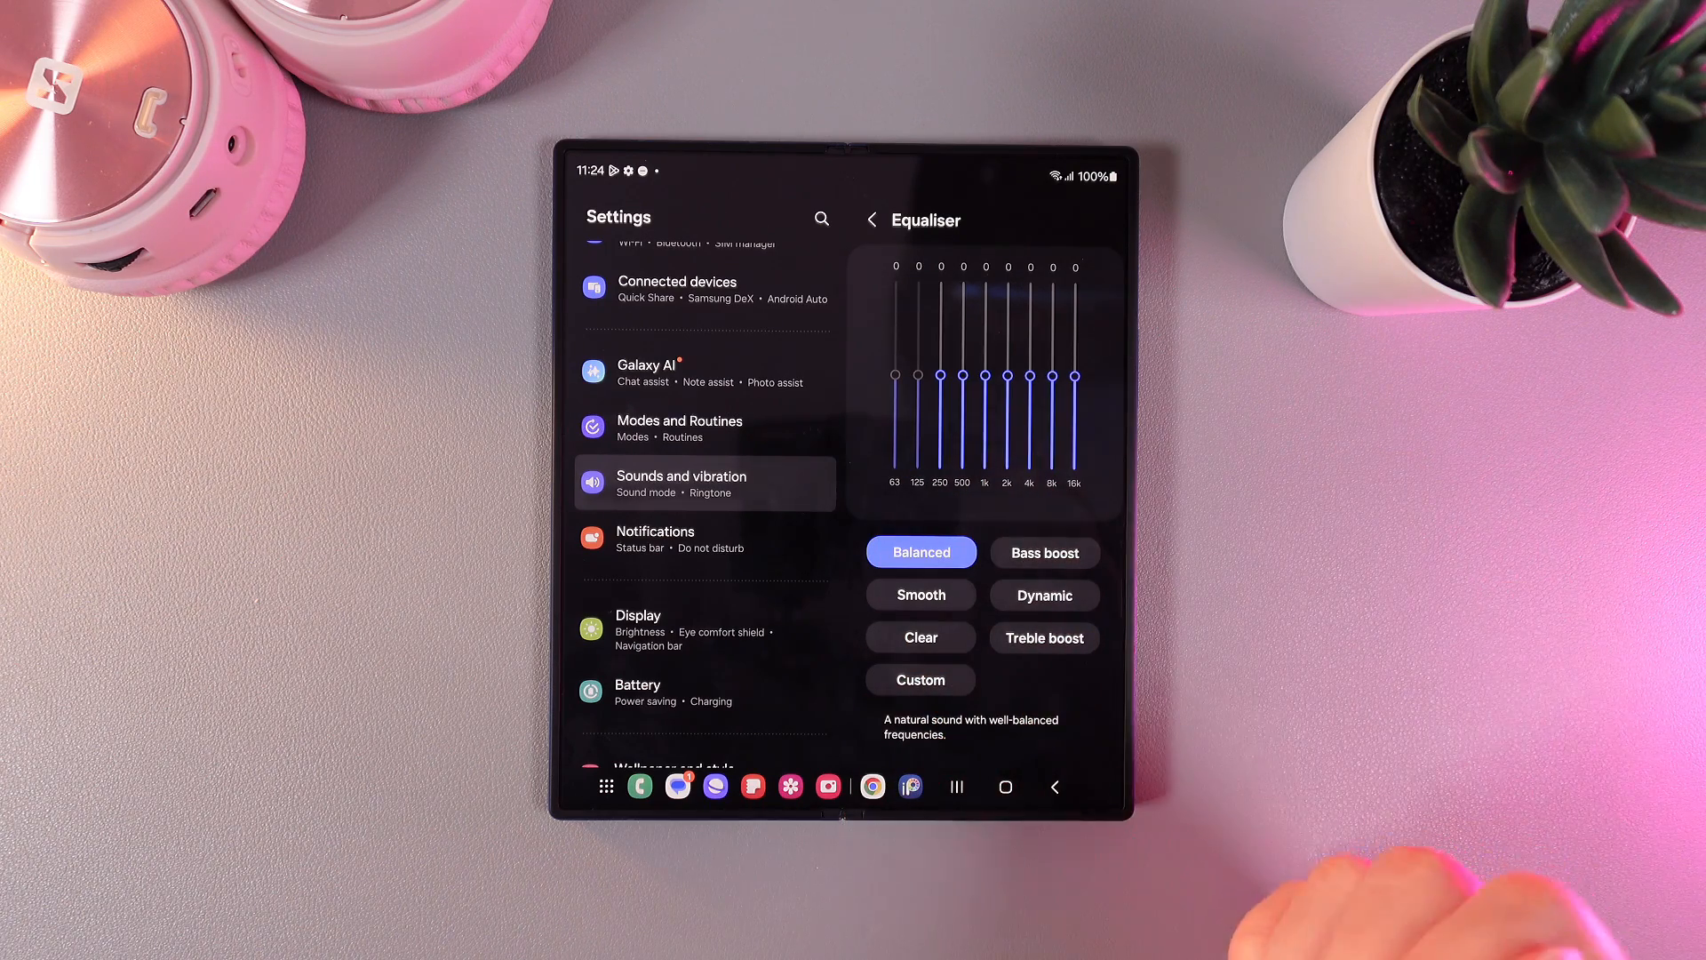
click(1044, 496)
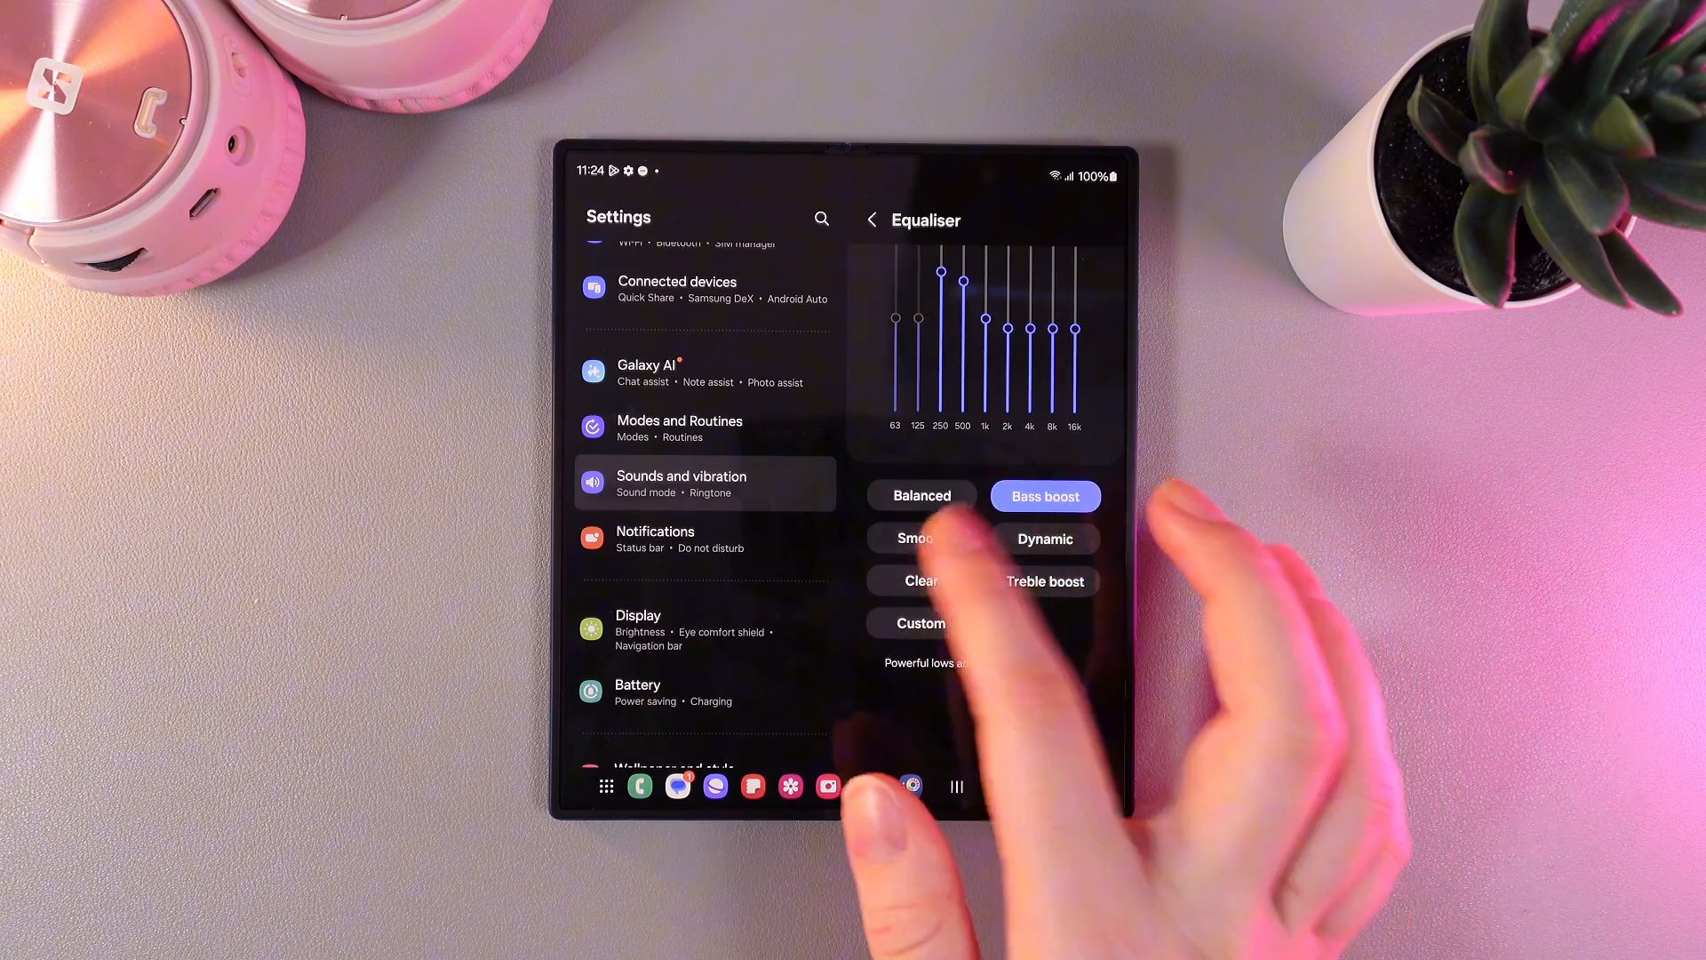
click(920, 579)
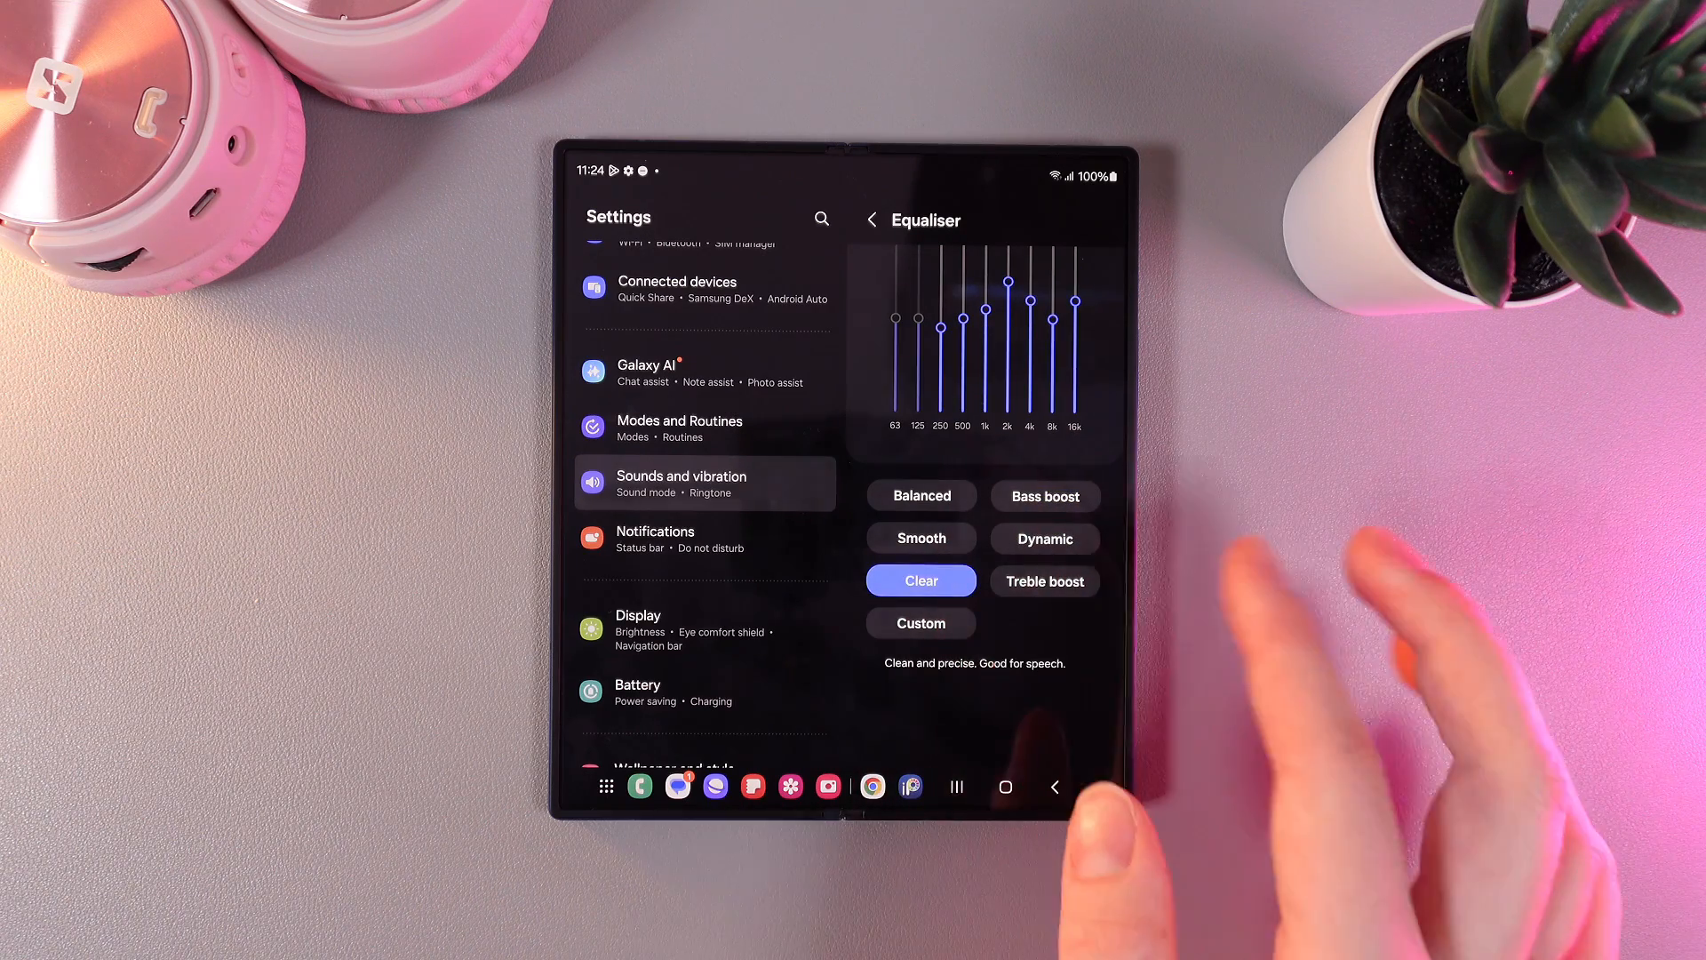
click(919, 622)
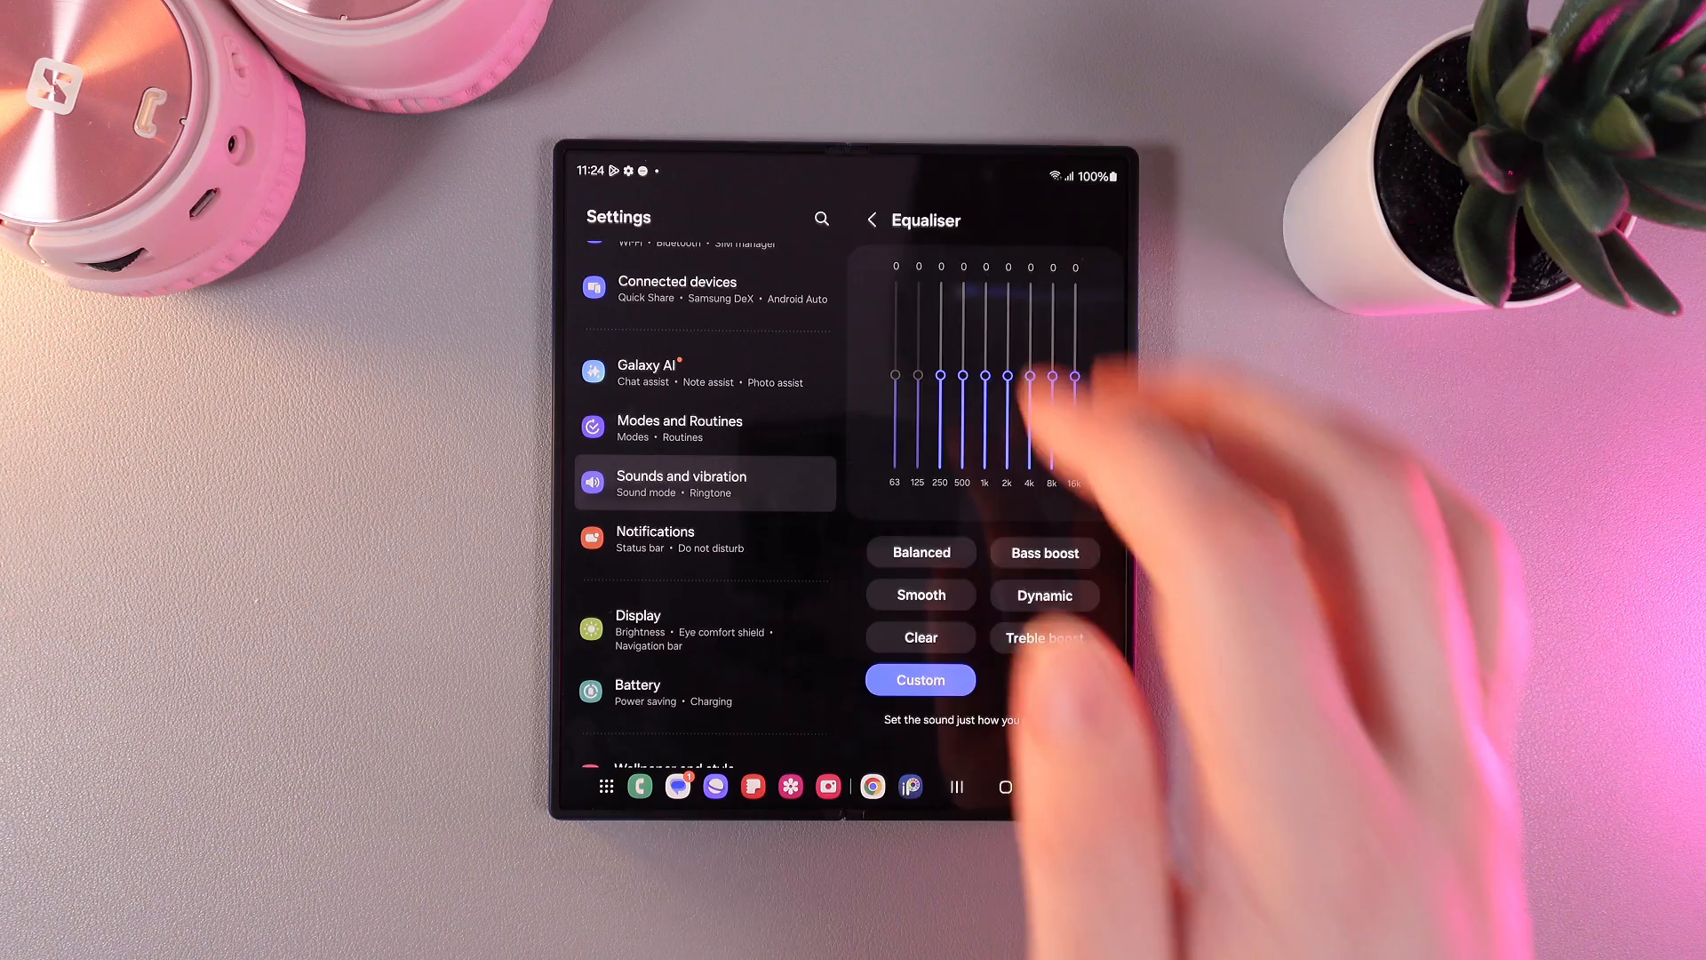
click(872, 221)
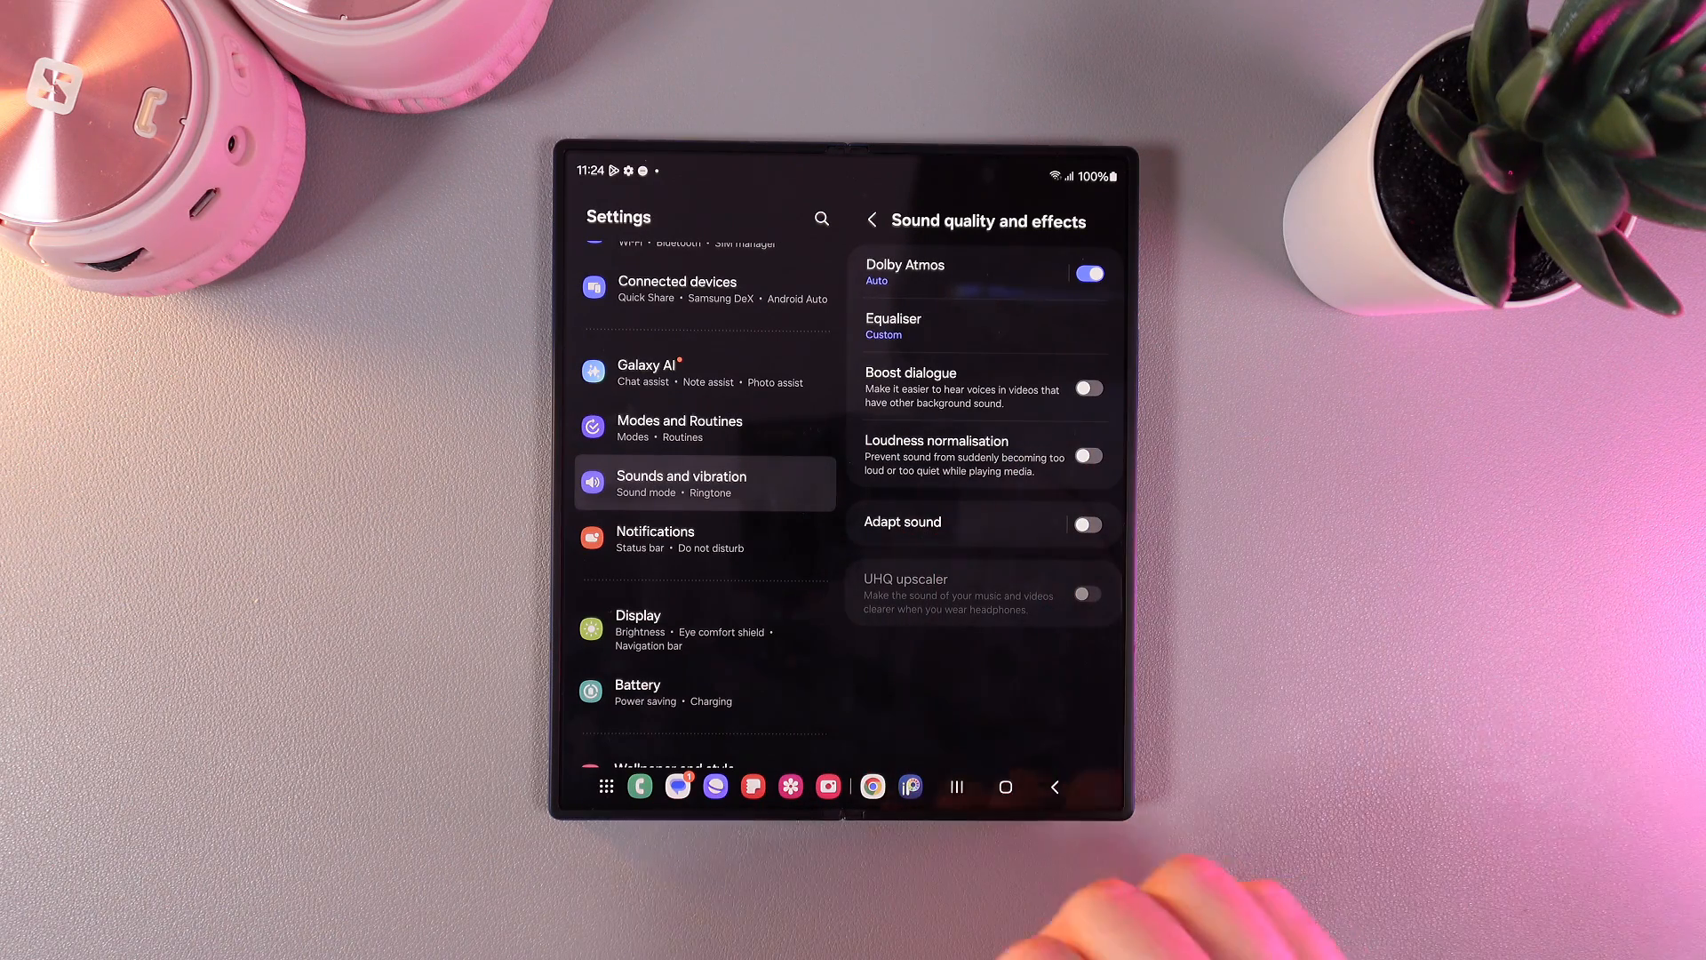
Switch on both Boost dialogue and Loudness normalisation.
click(1087, 389)
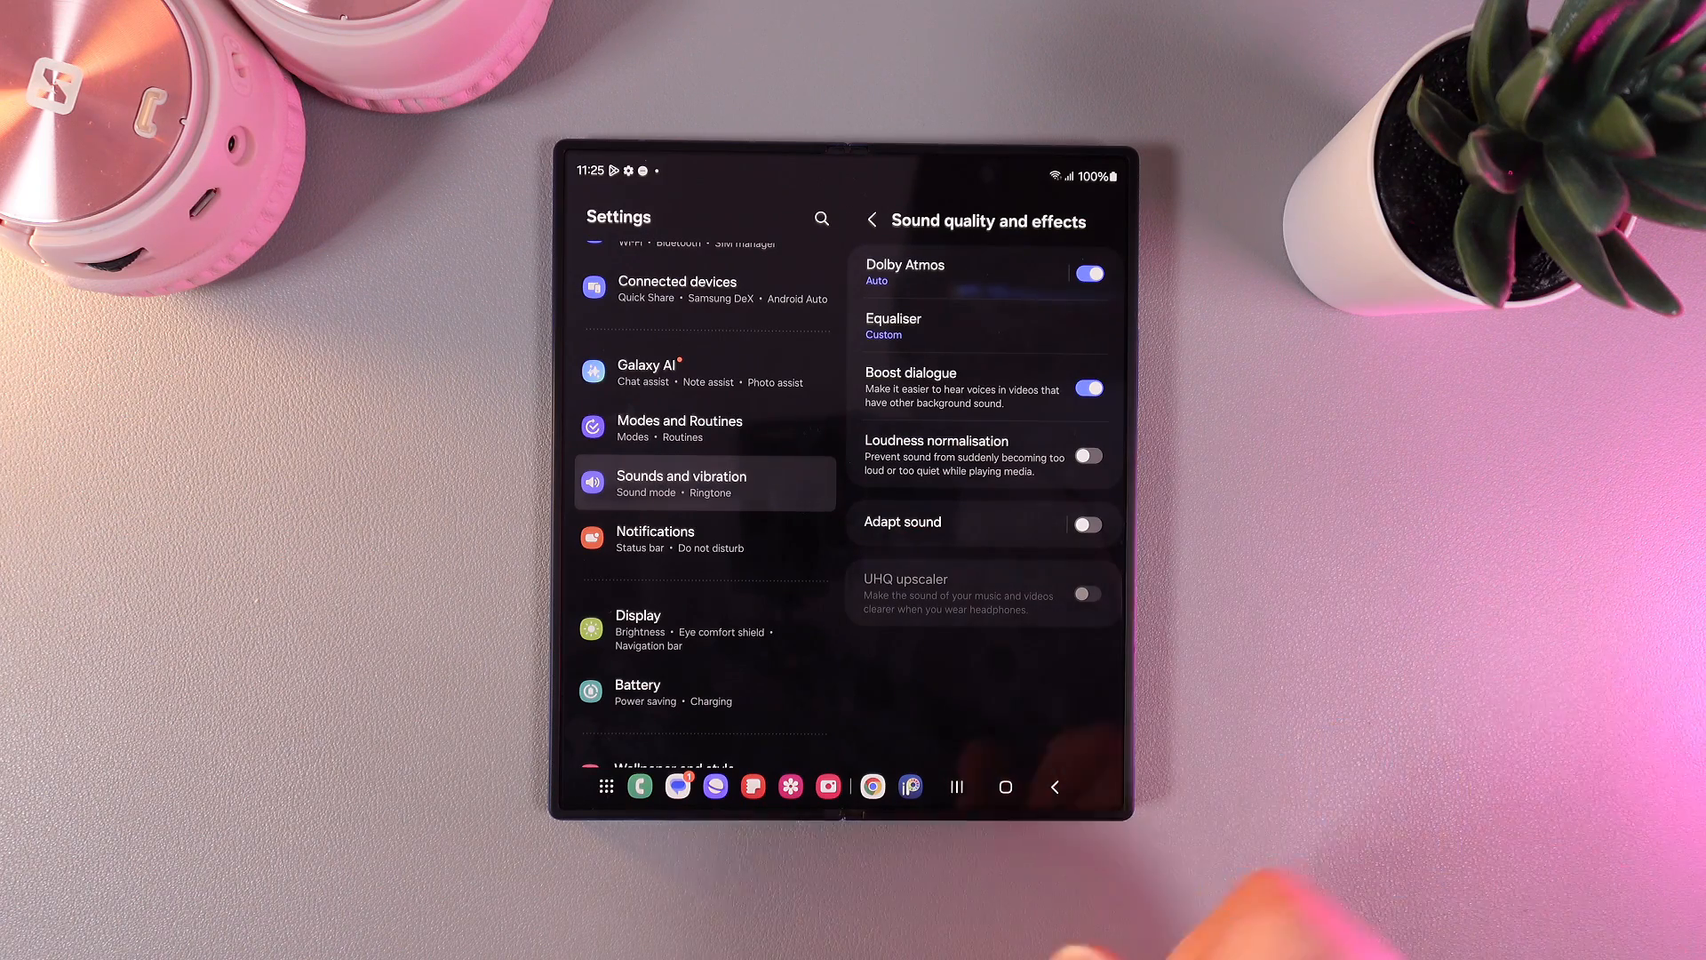
mouse_move(1360, 599)
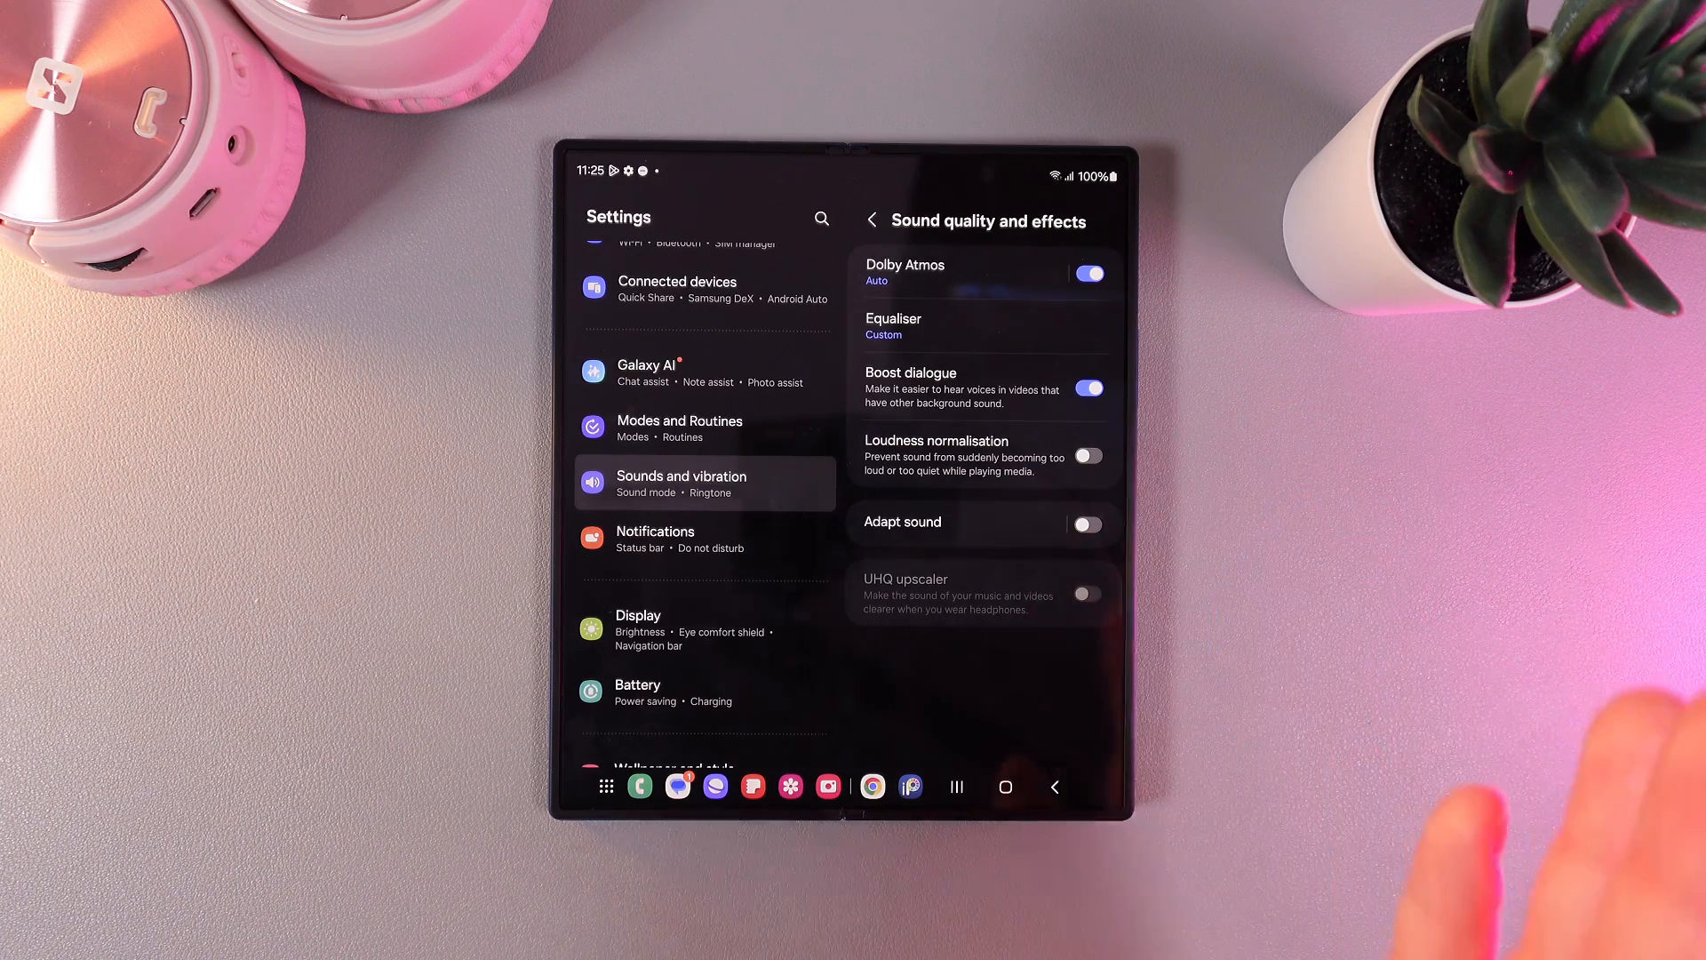
click(1088, 455)
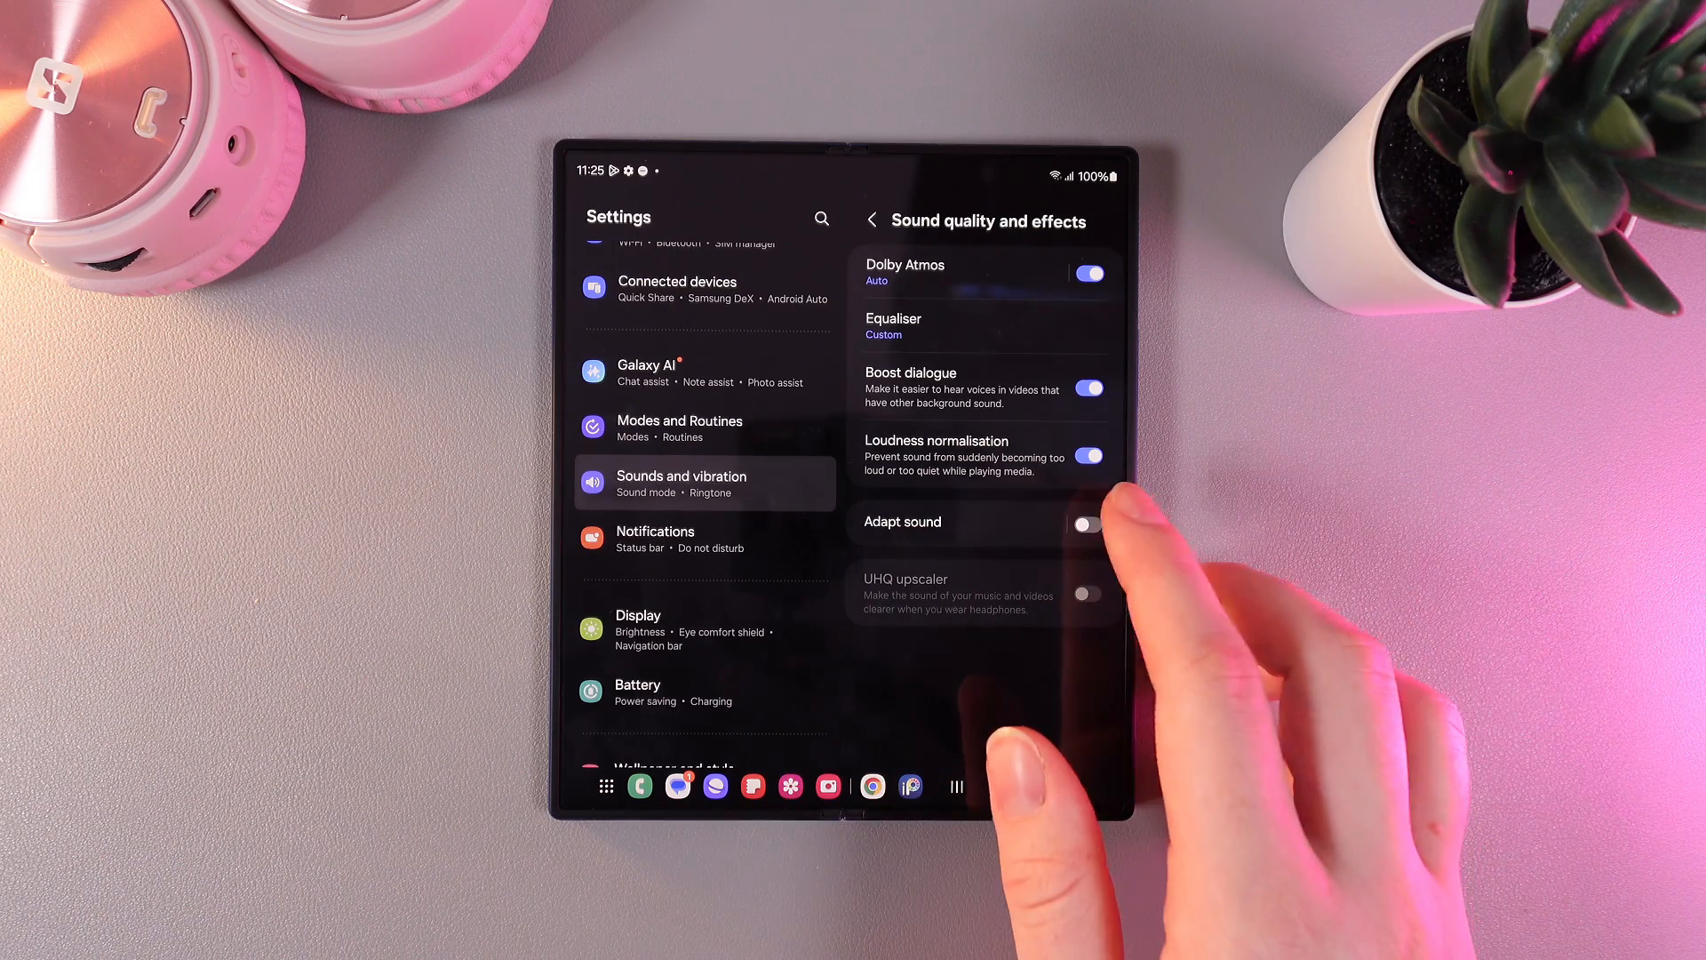
Turn Adapt sound on and choose the Over 60 years old preset.
click(1084, 526)
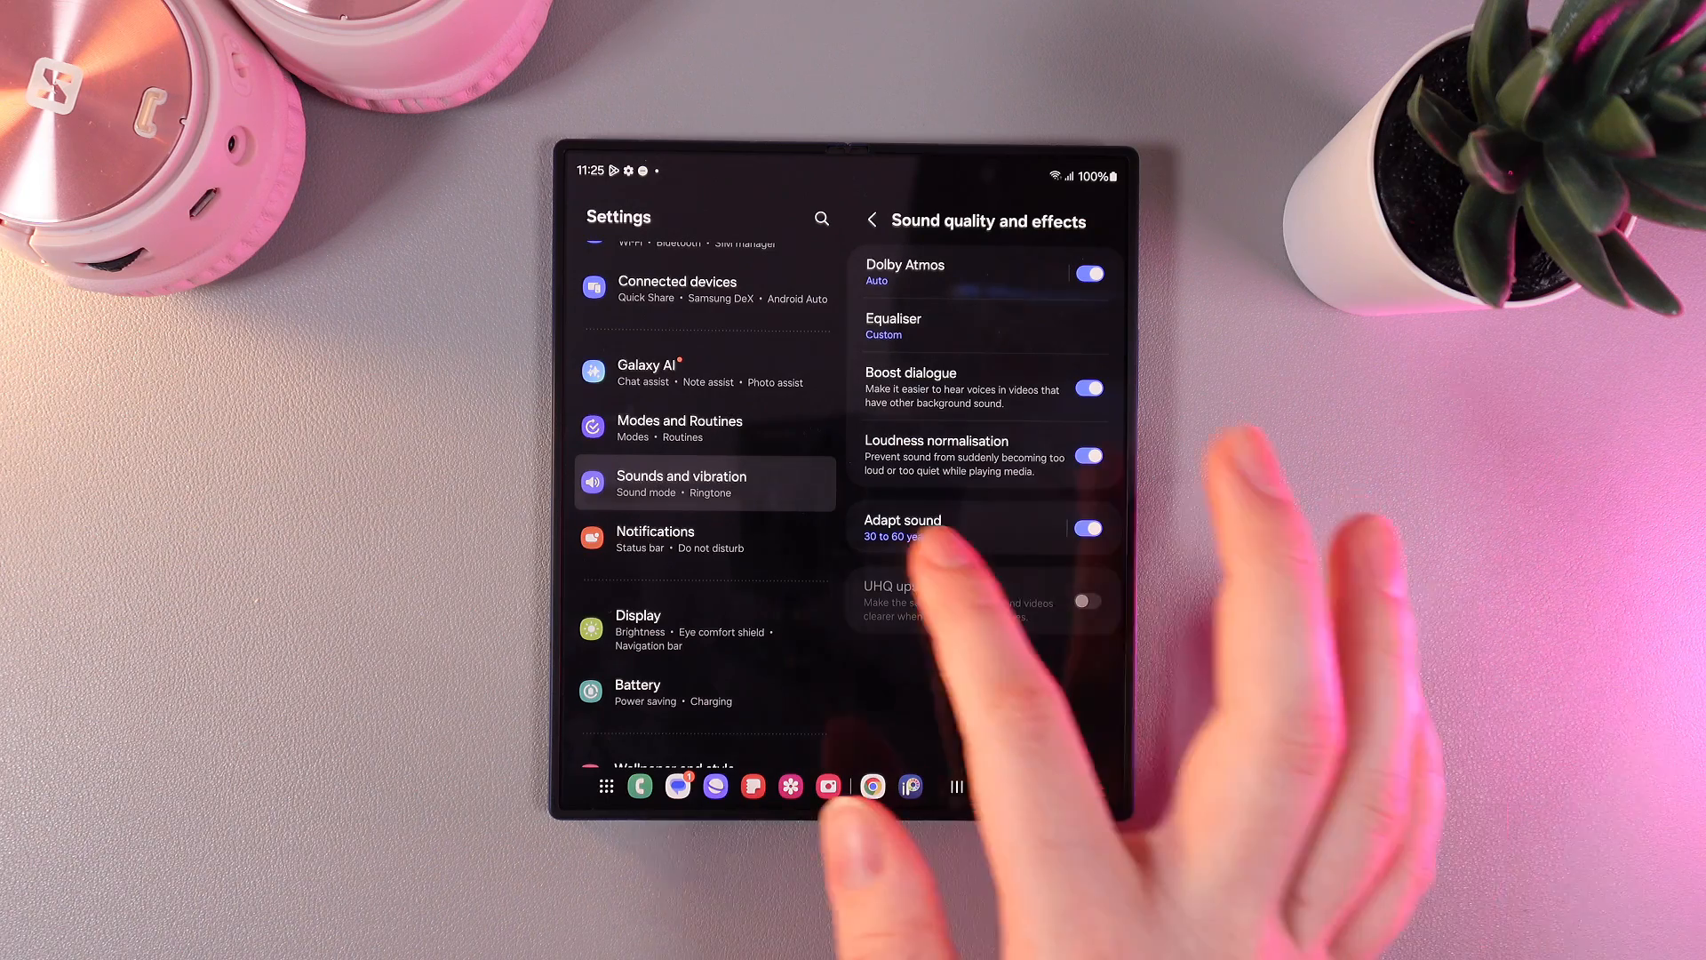
click(902, 528)
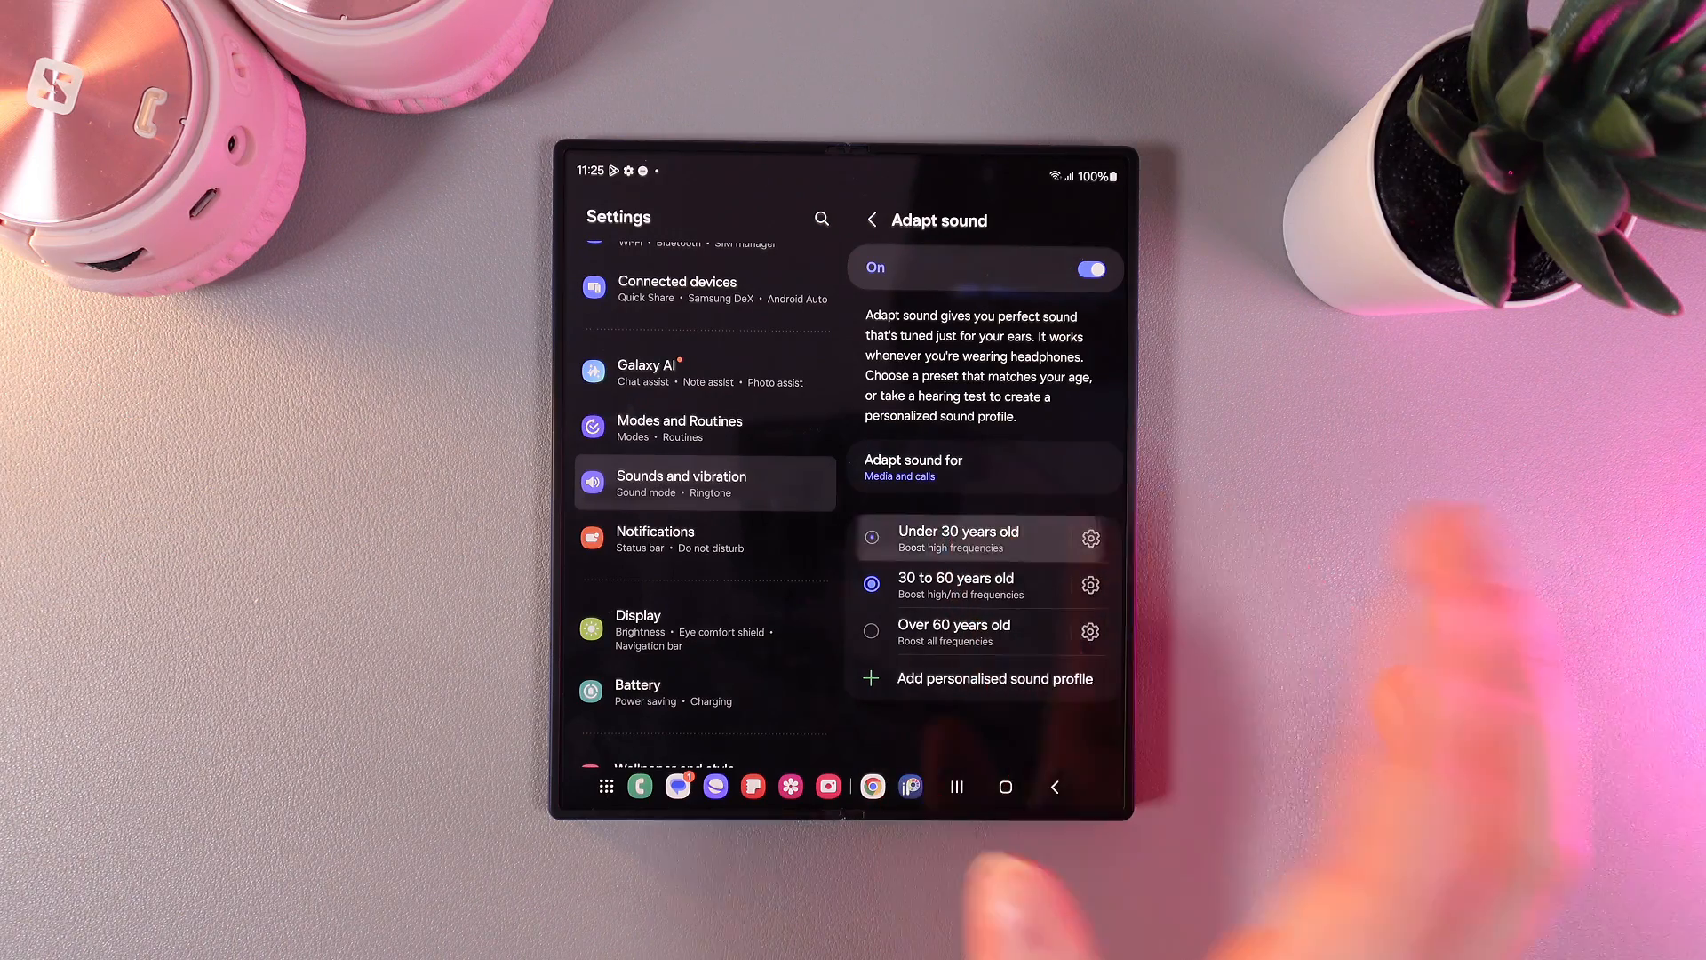
click(871, 537)
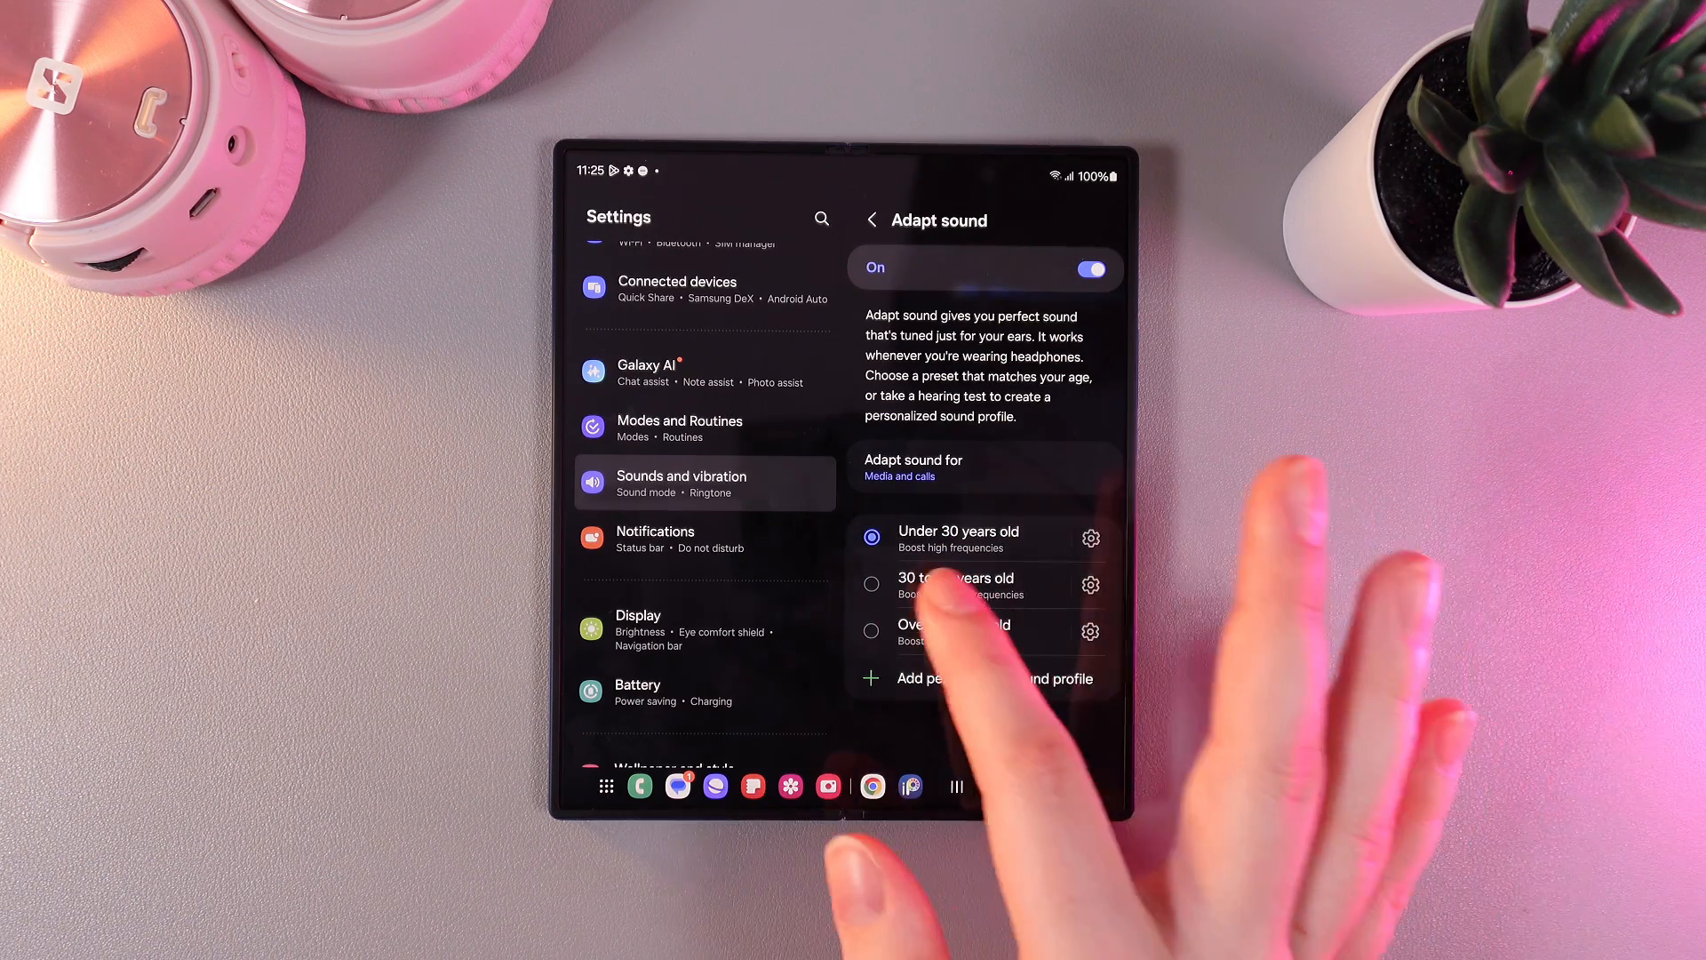
click(870, 583)
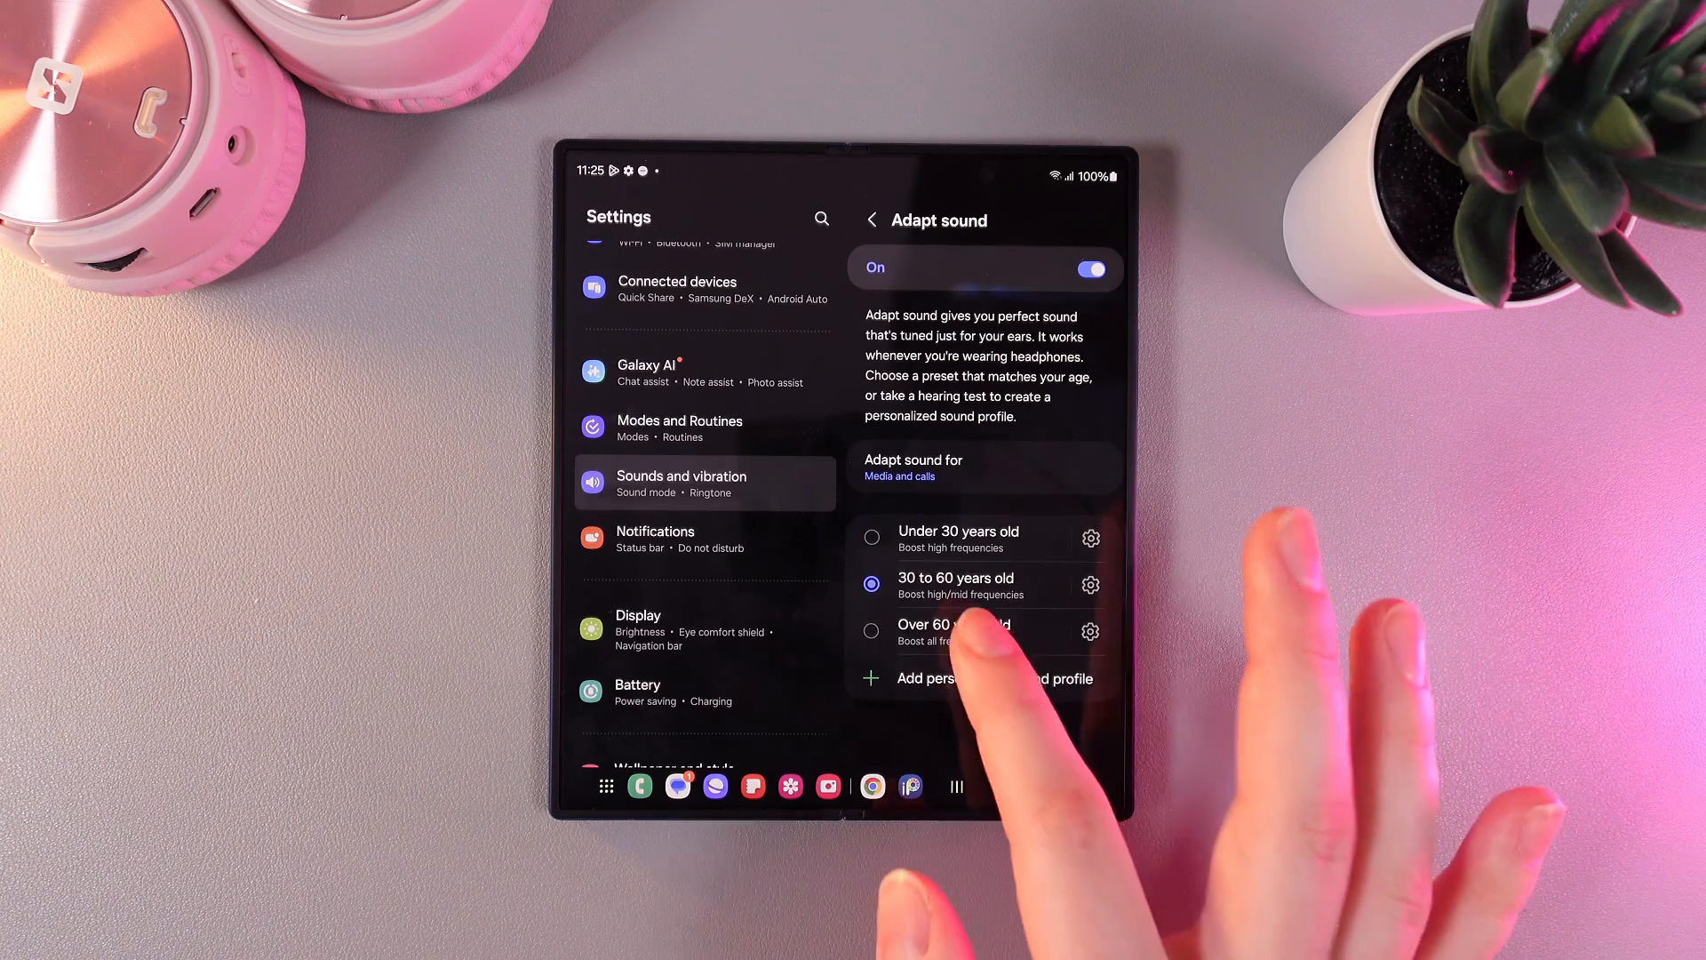
click(870, 629)
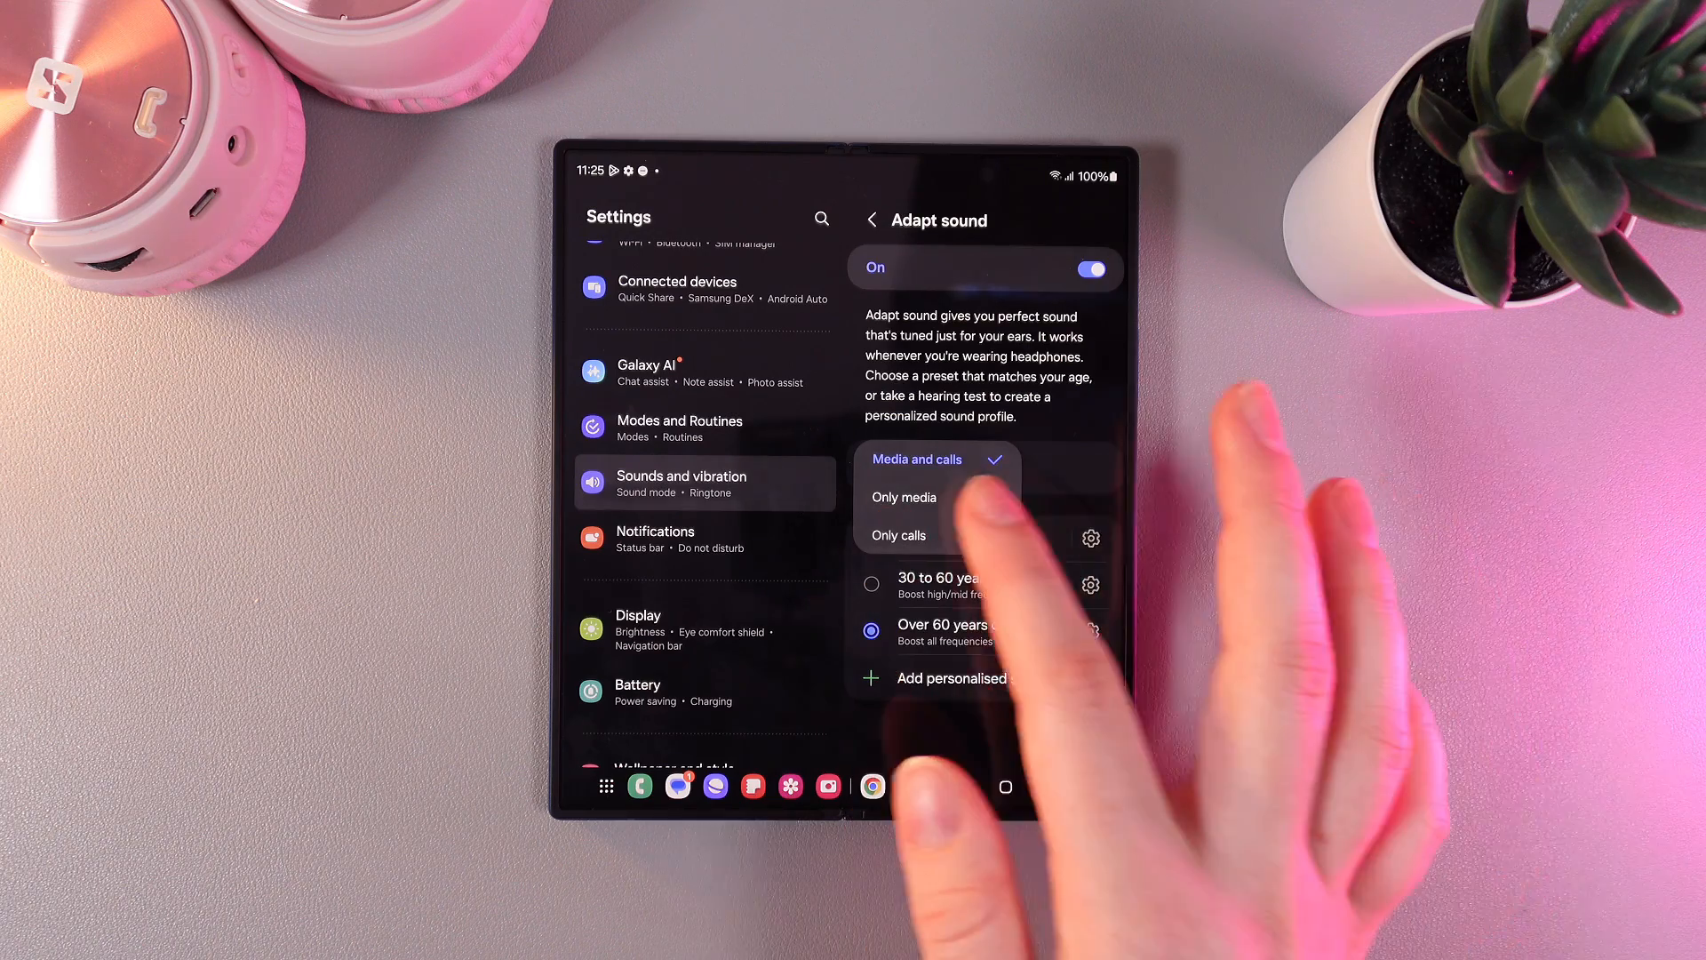
Apply Adapt sound to Only media.
click(904, 498)
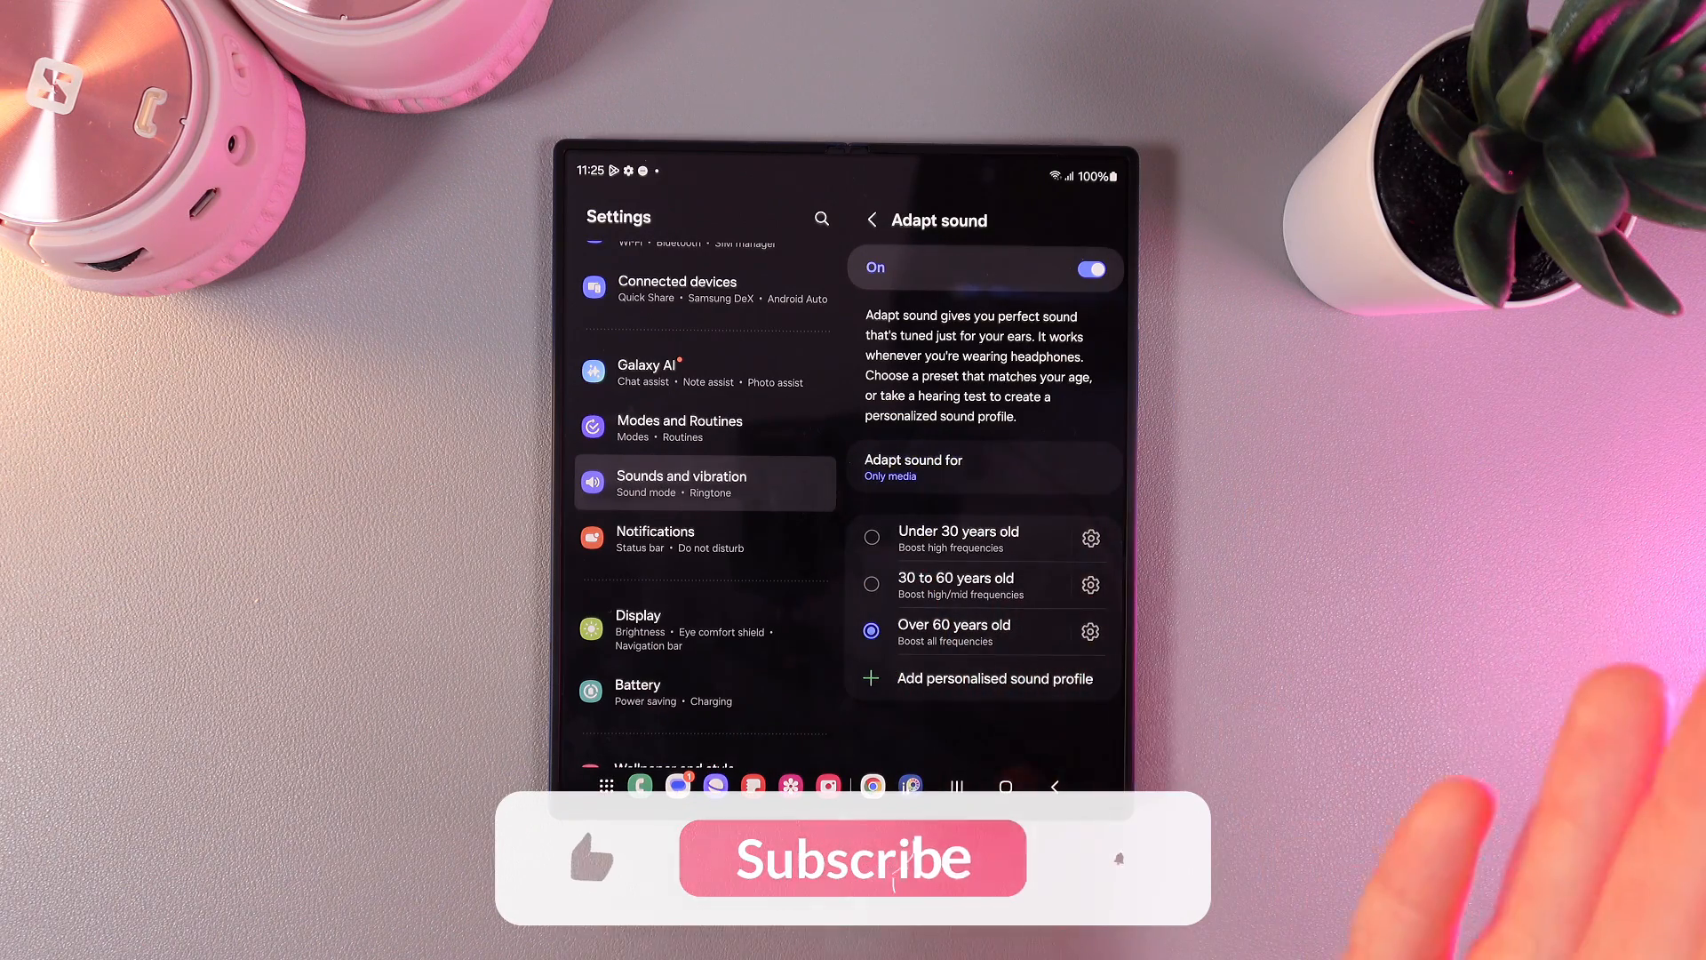
click(872, 218)
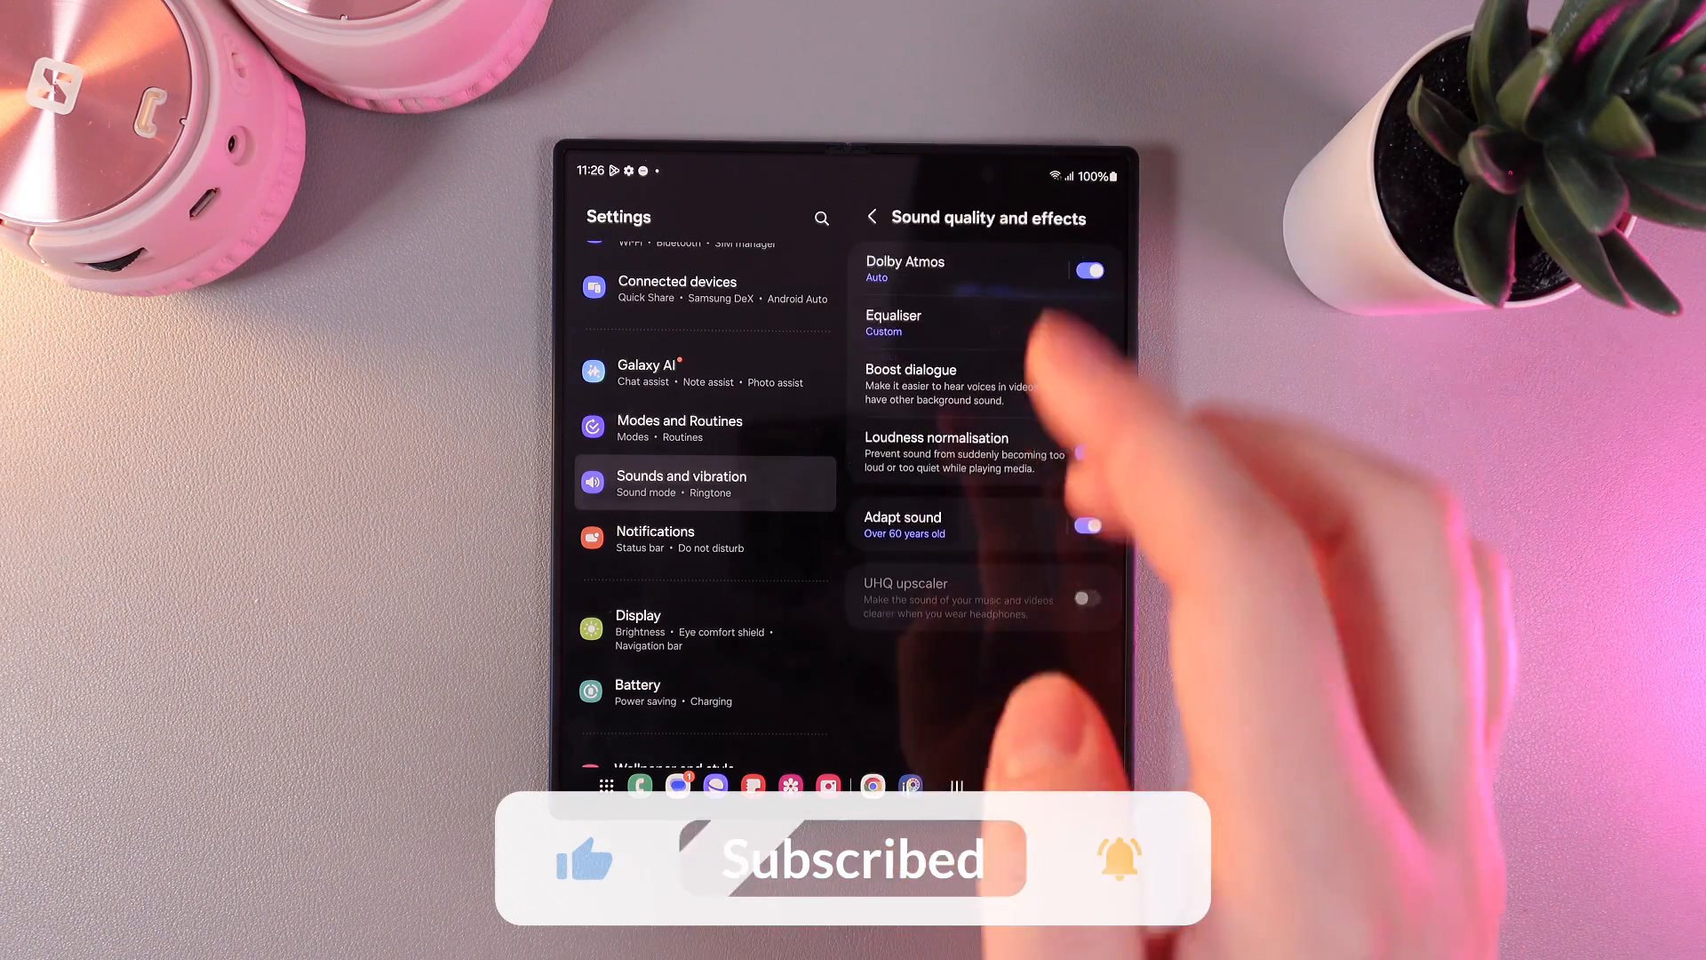